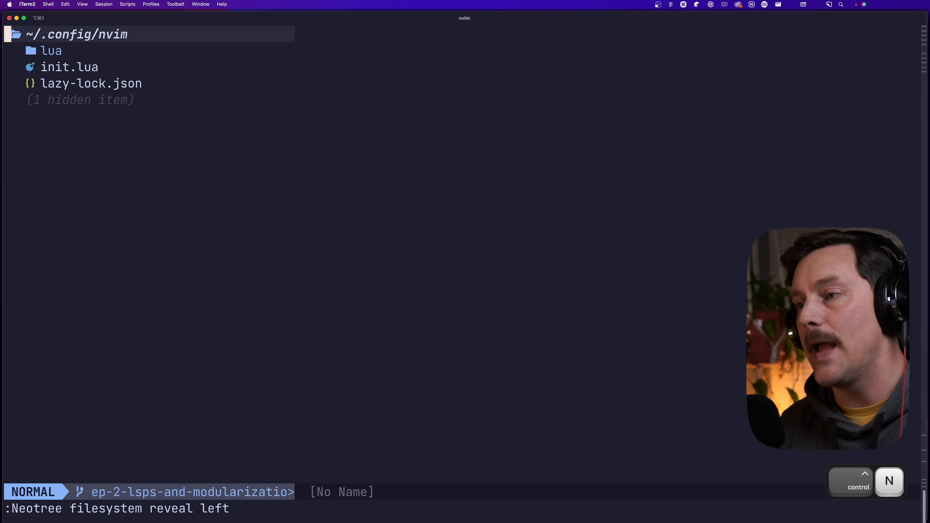
Step: Expand lua/plugins in Neo-tree and open catppuccin.lua
left_click(51, 50)
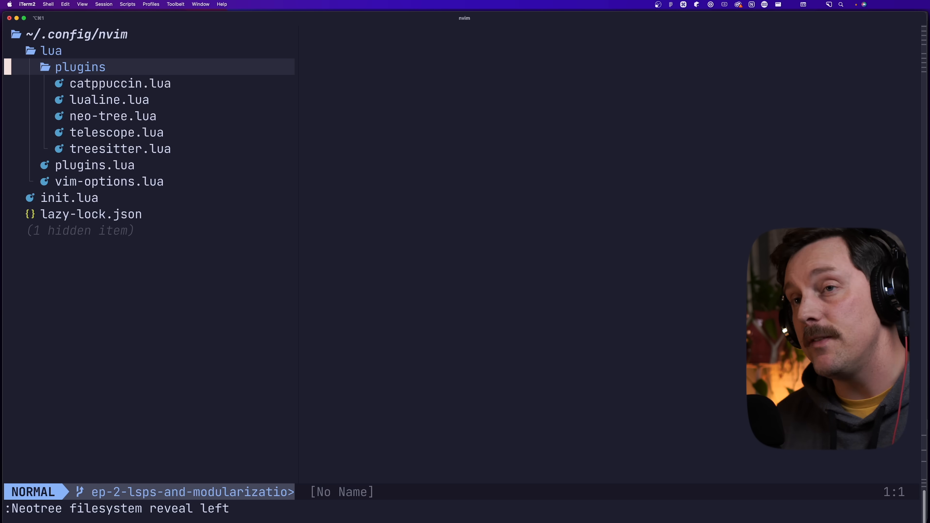
key("j")
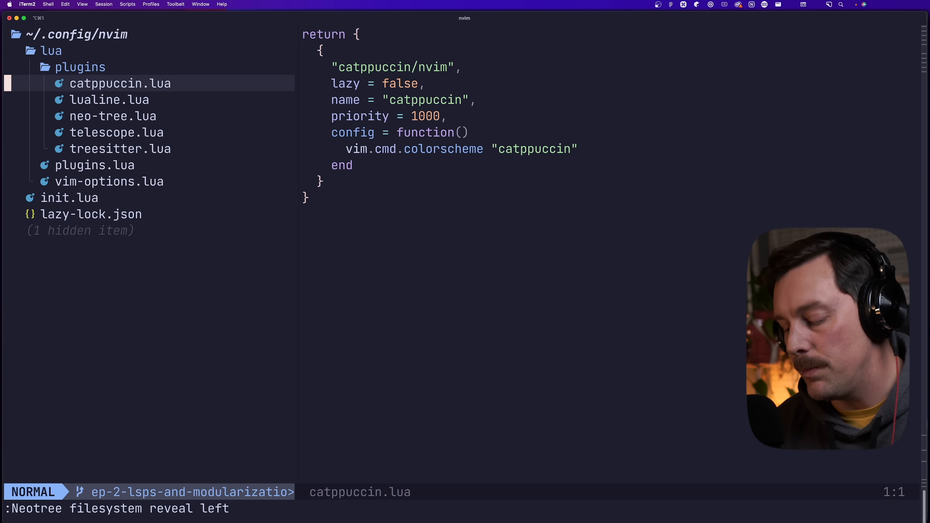
left_click(108, 100)
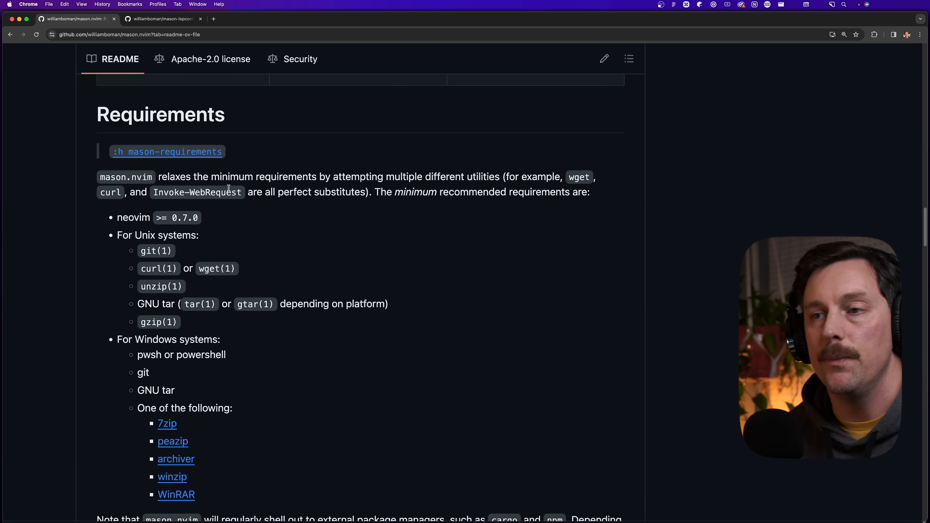
Step: Select the williamboman/mason.nvim plugin name in the README's lazy.nvim install snippet
scroll("down", 3)
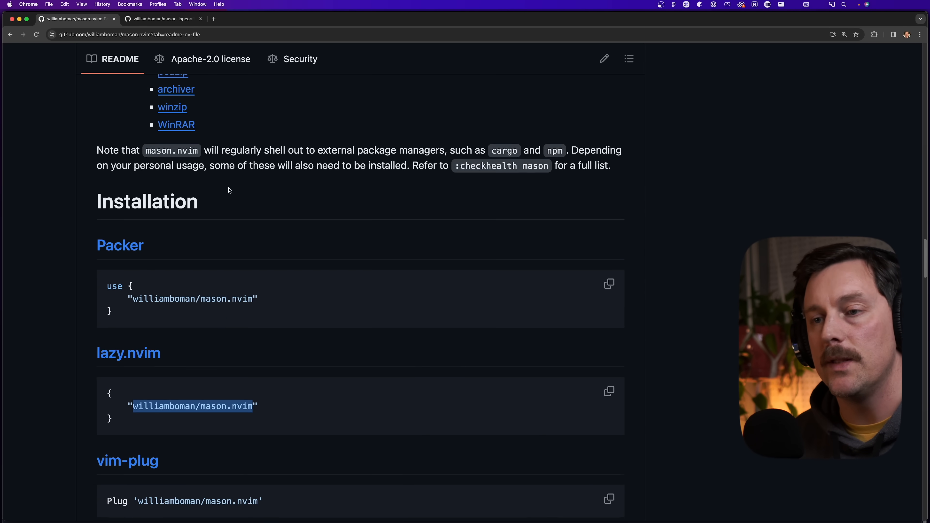
scroll("down", 3)
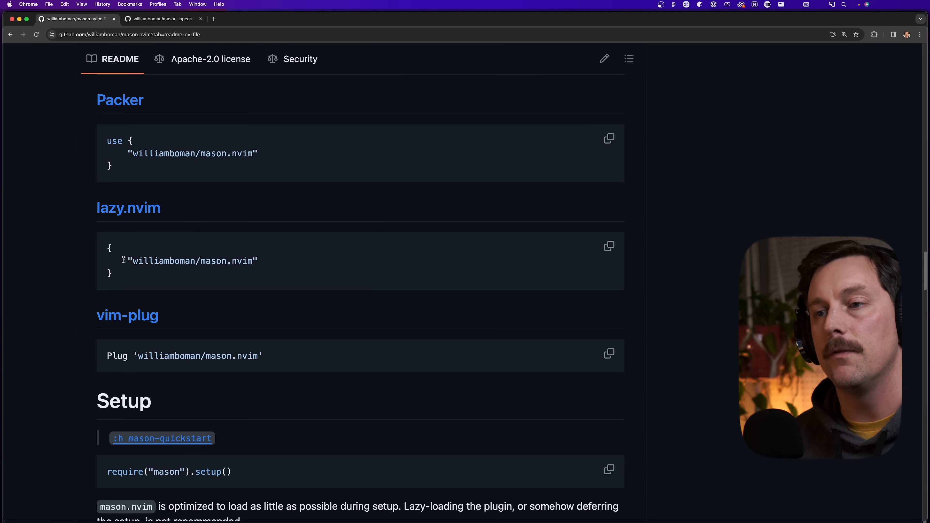
double_click(193, 262)
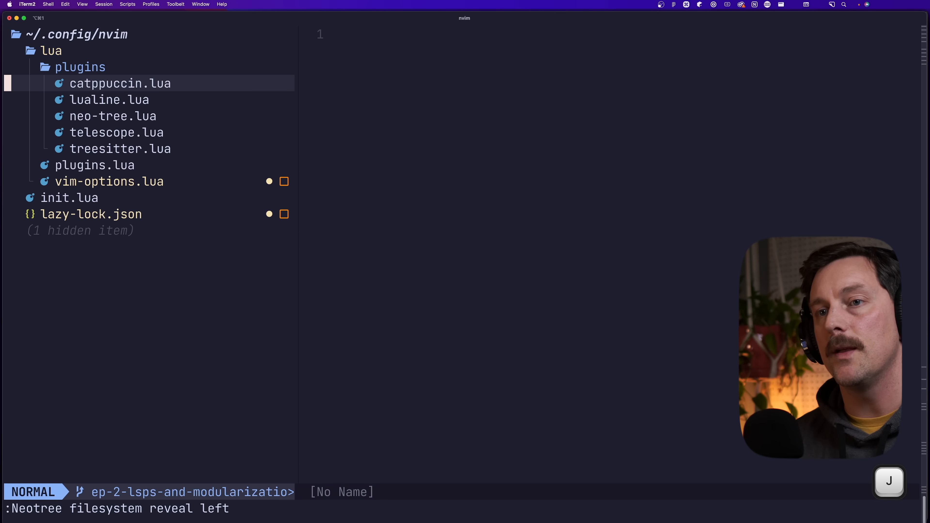
Step: Create a new file lsp-config.lua in the plugins folder
key("a")
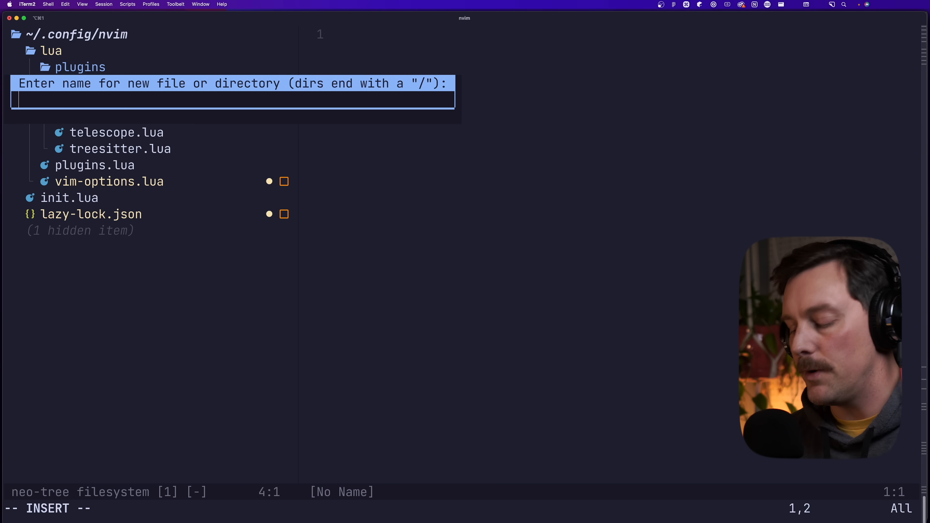
type("lsp-")
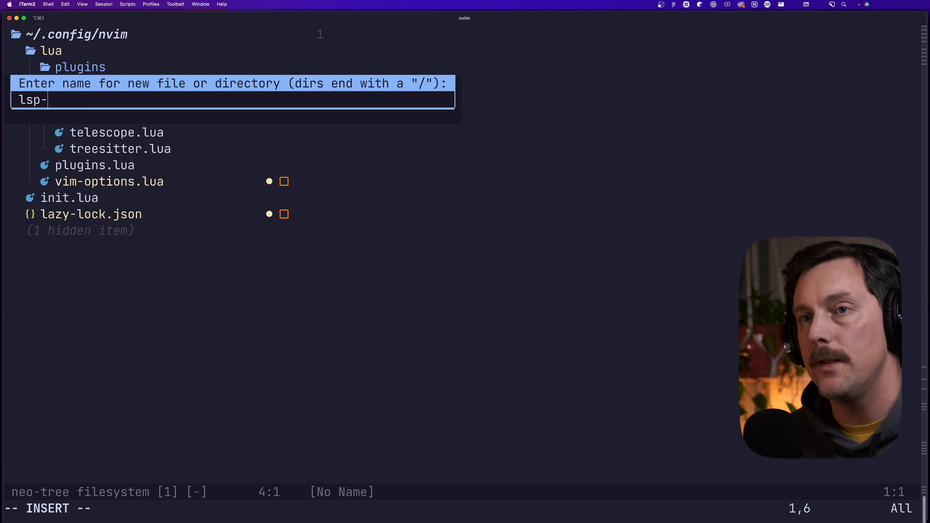
type("config.lua")
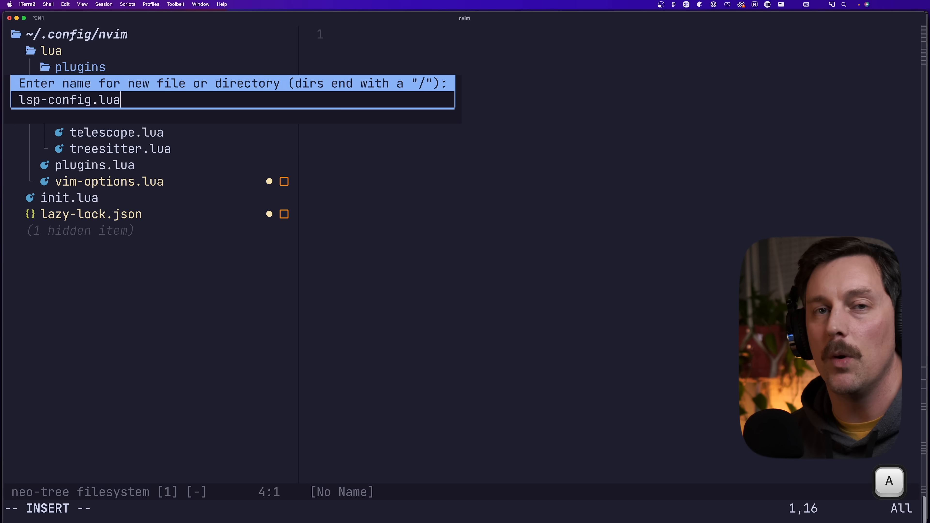
key("Return")
type("re")
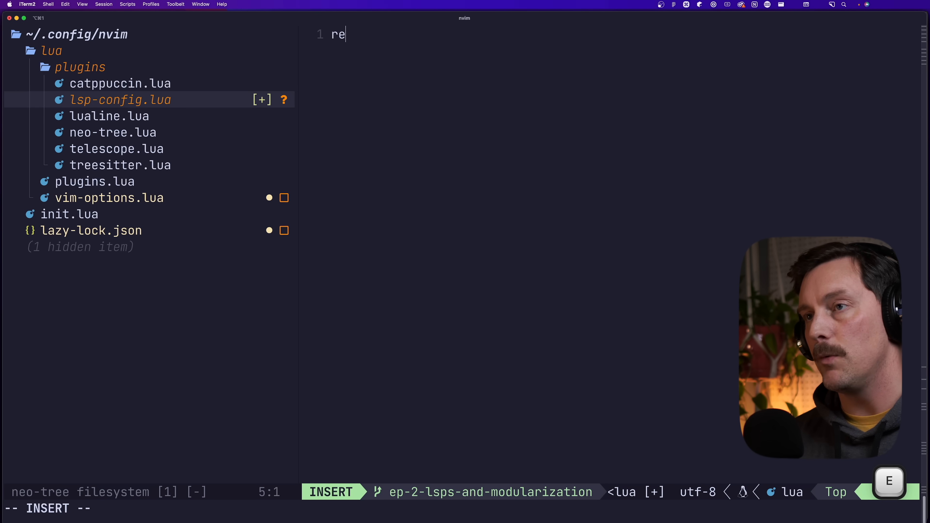
Step: Write a return table with the mason.nvim spec and a config function requiring mason
type("turn {")
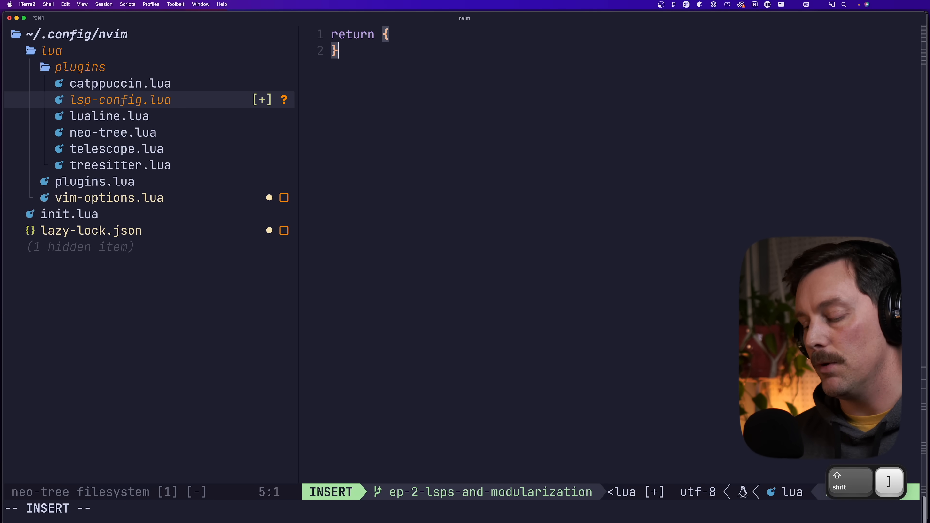
type("\"williamboman/mason.nvim\",")
type("con")
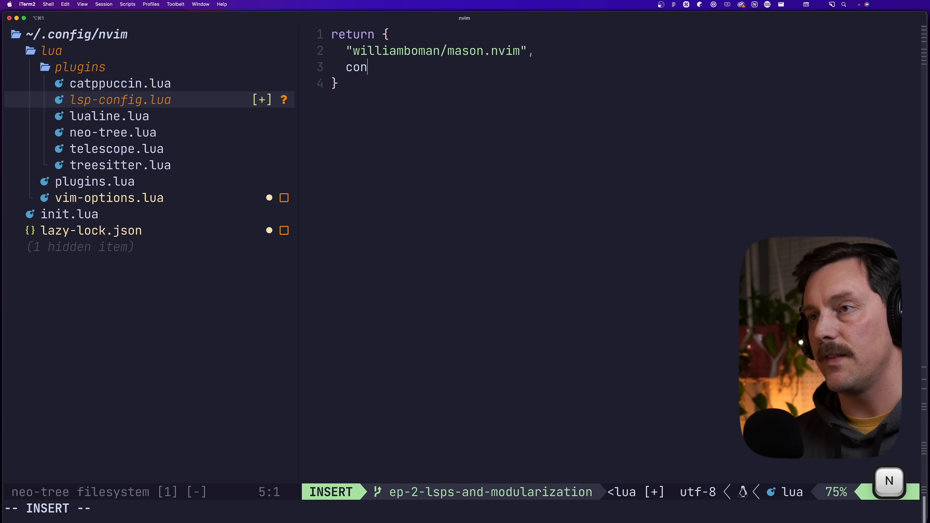
type("fig = function(")
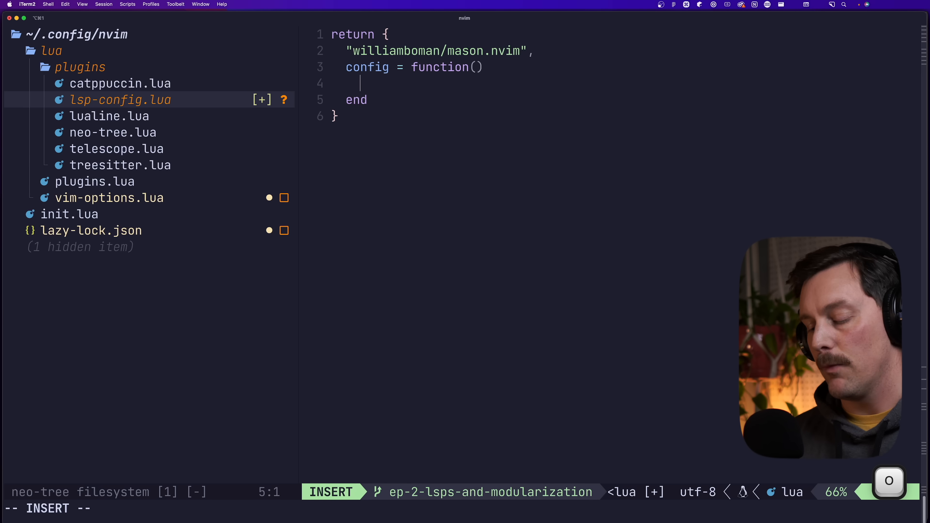
type("require(\"Mas")
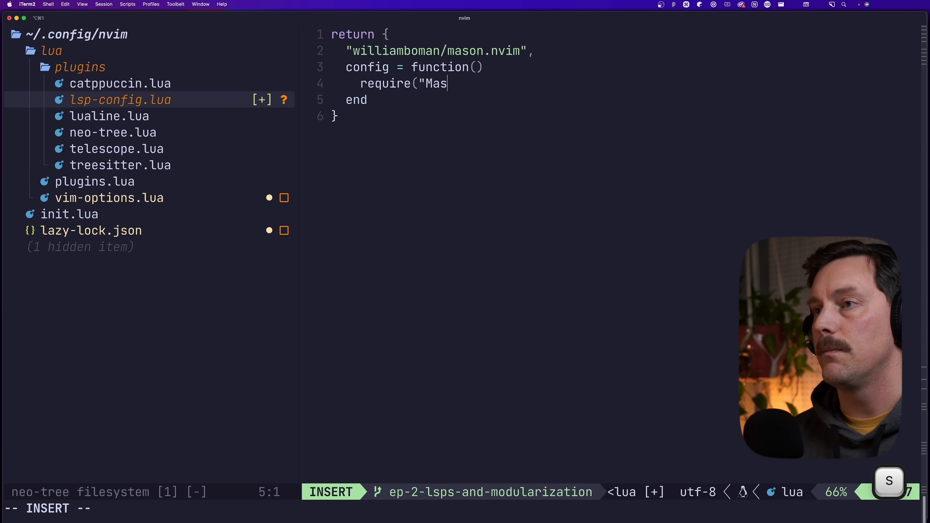
type("on\")")
type("nv")
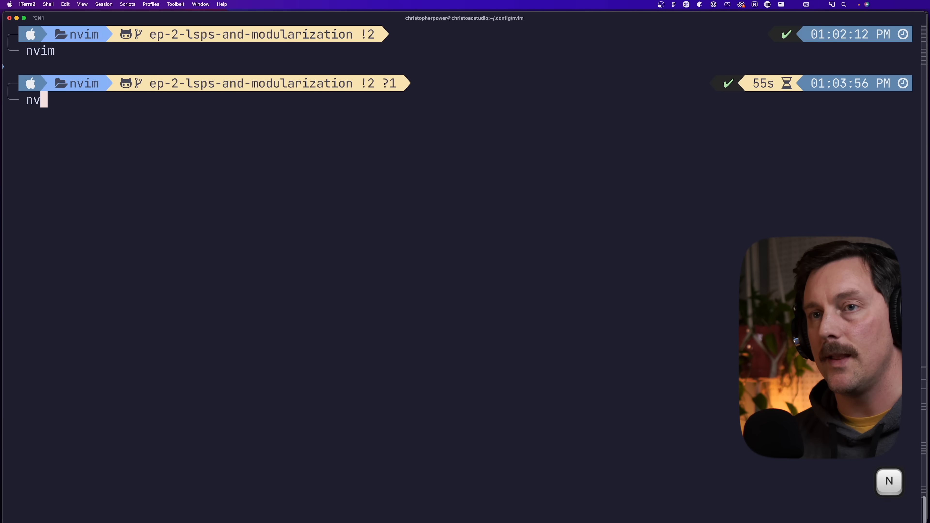
Step: Relaunch nvim, run :Mason and filter the package list to language servers
key("Return")
type(":")
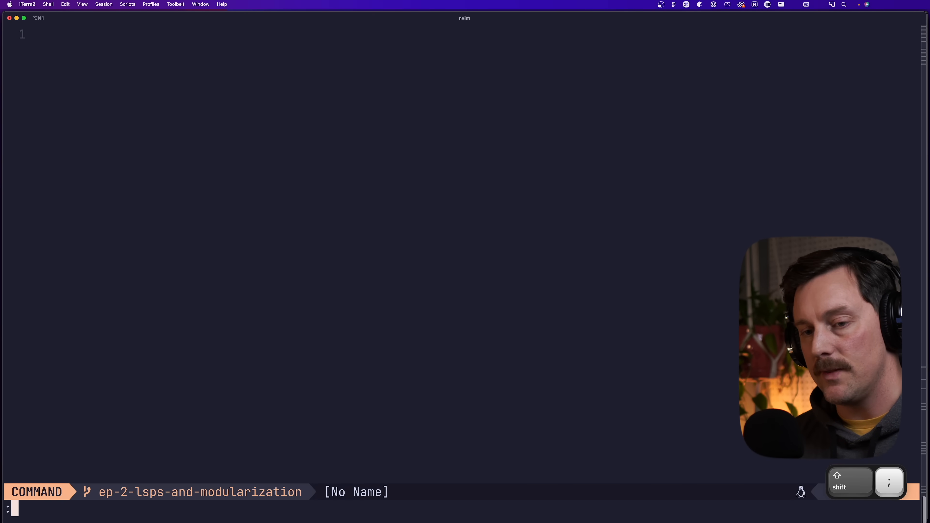
type("Mason")
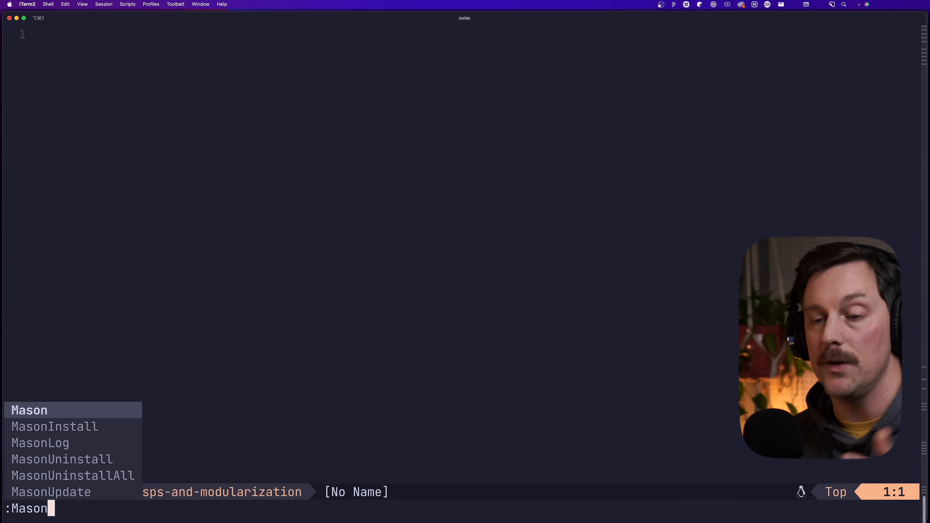
key("Return")
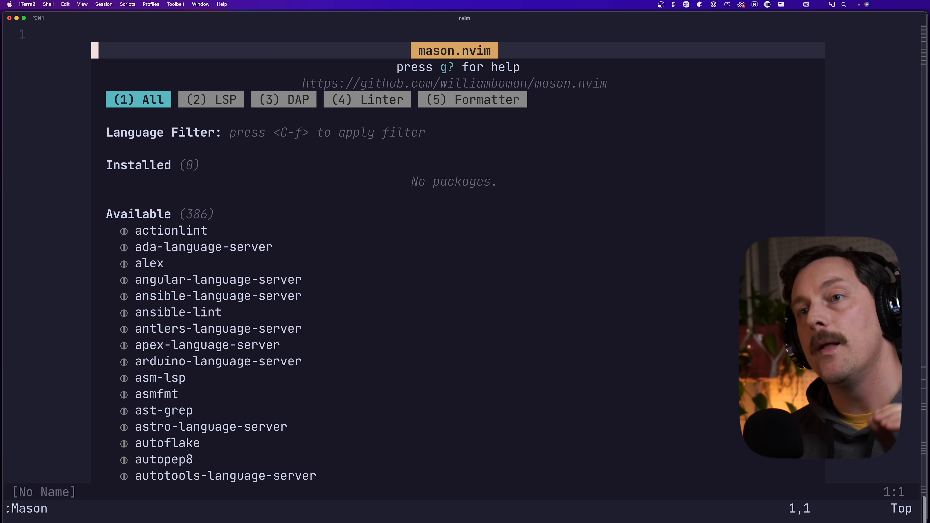
left_click(210, 99)
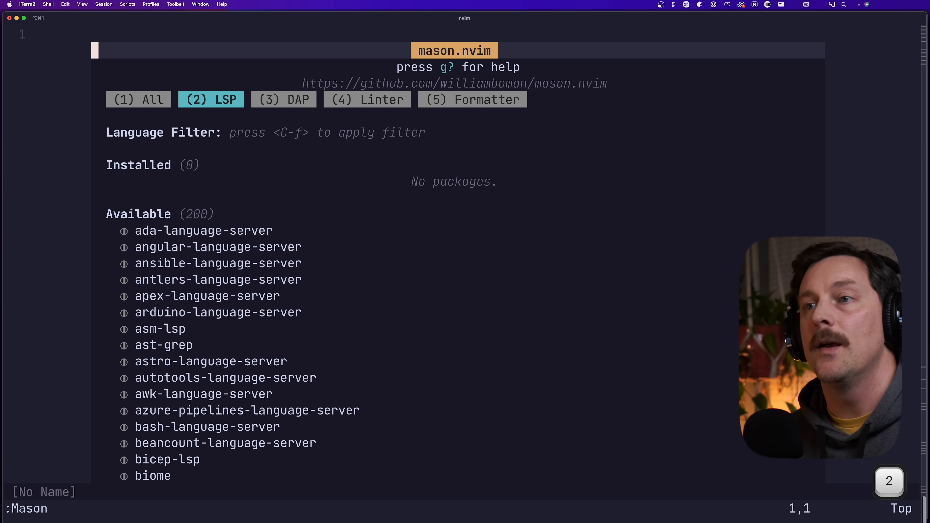
left_click(366, 99)
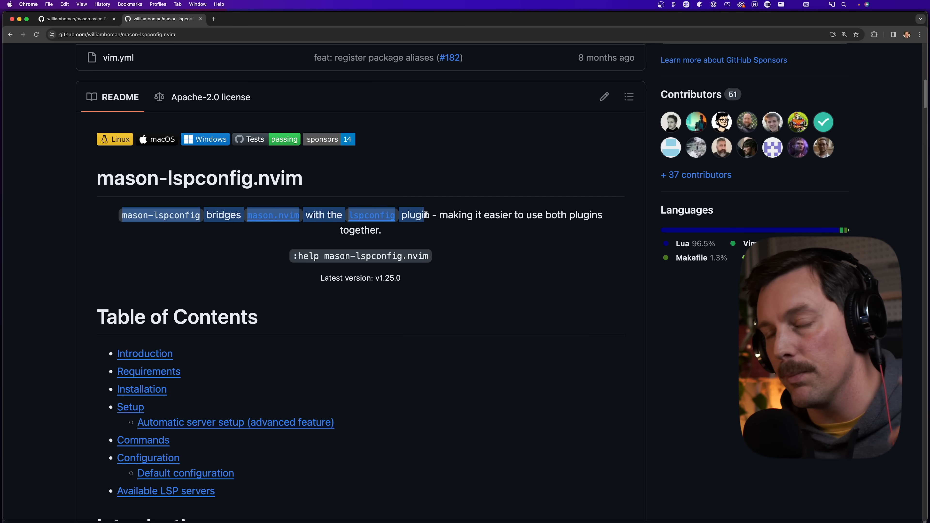
Step: Read the ensure_installed default config and copy the mason-lspconfig.nvim repo name
scroll("down", 3)
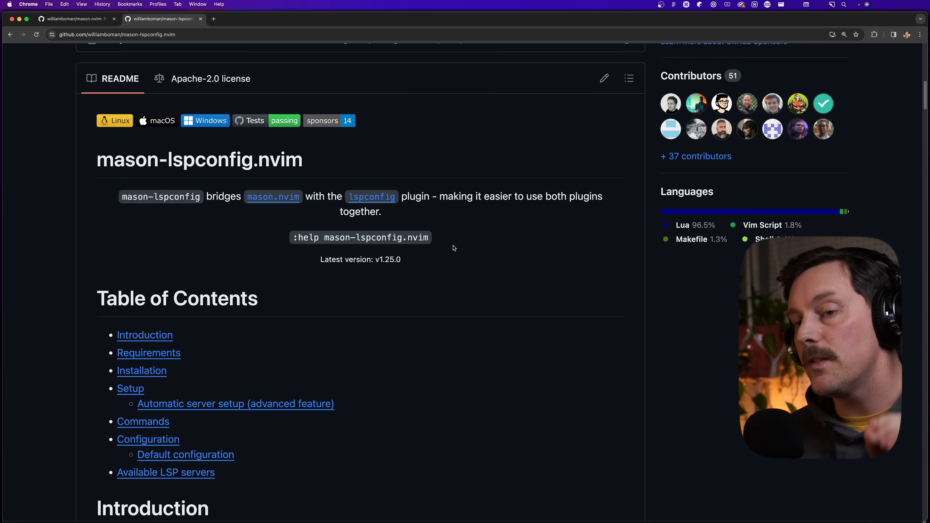
scroll("down", 3)
type("ensure_installed")
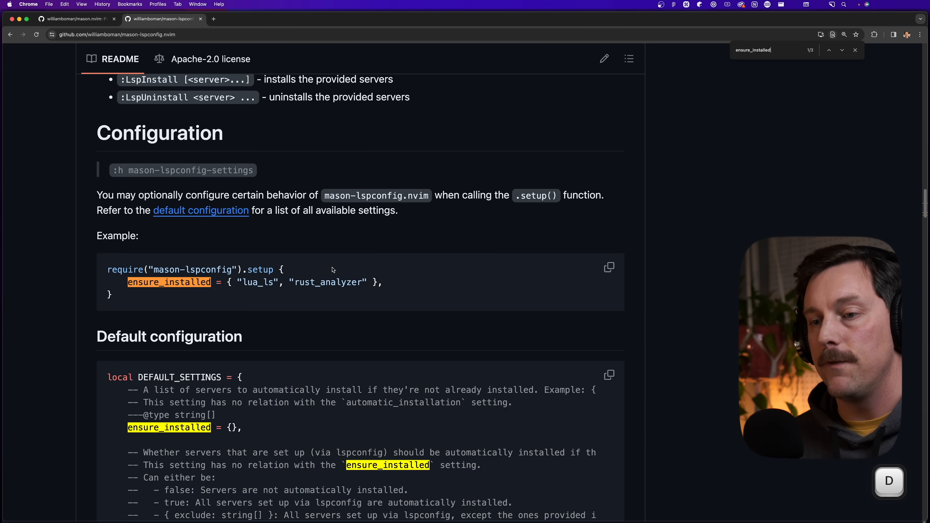
scroll("down", 3)
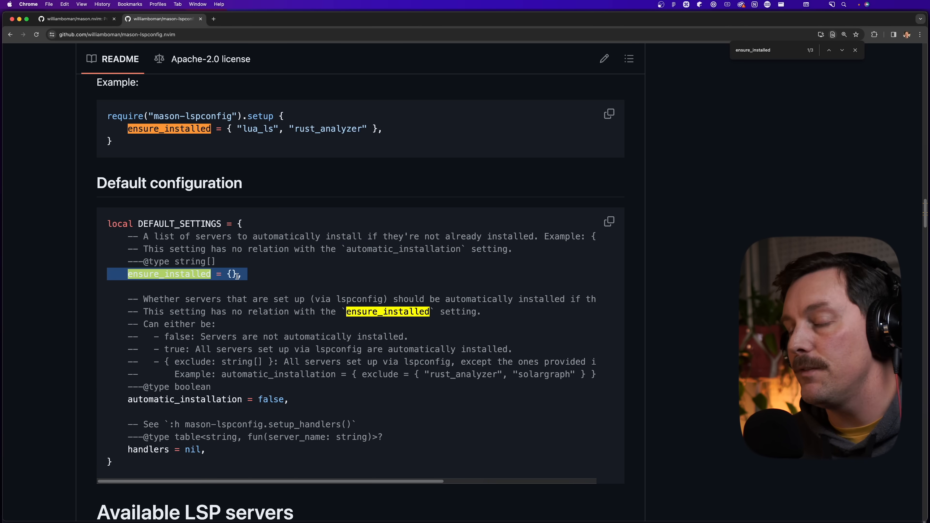
scroll("up", 3)
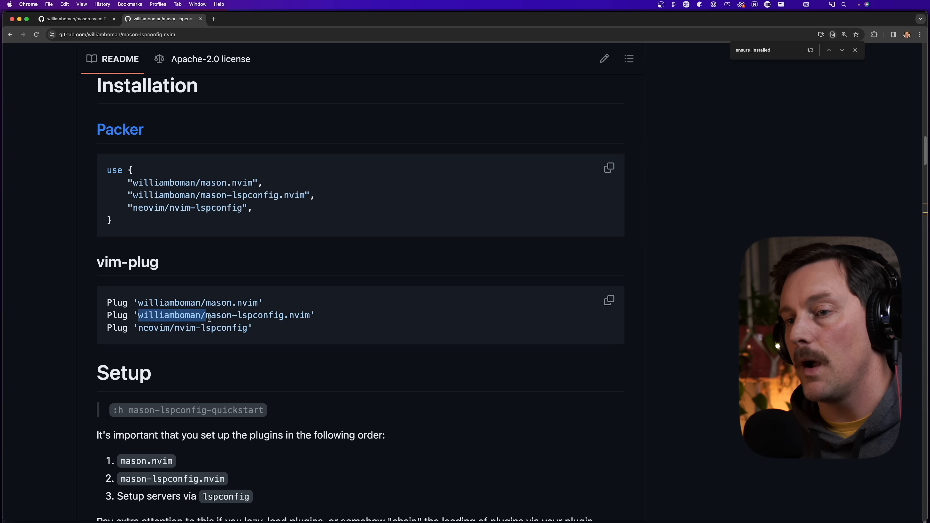
key("cmd+c")
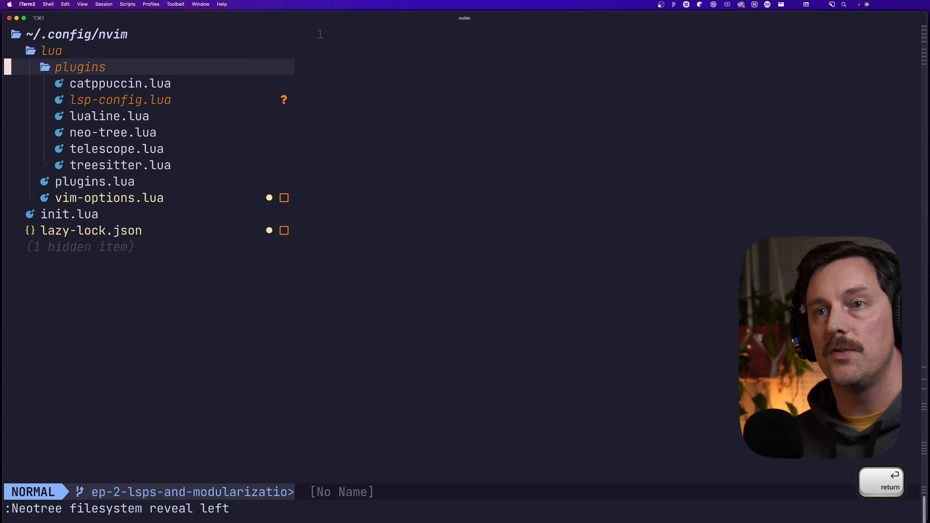
Step: Add a mason-lspconfig spec with a config function calling require("mason-lspconfig").setup({})
left_click(120, 100)
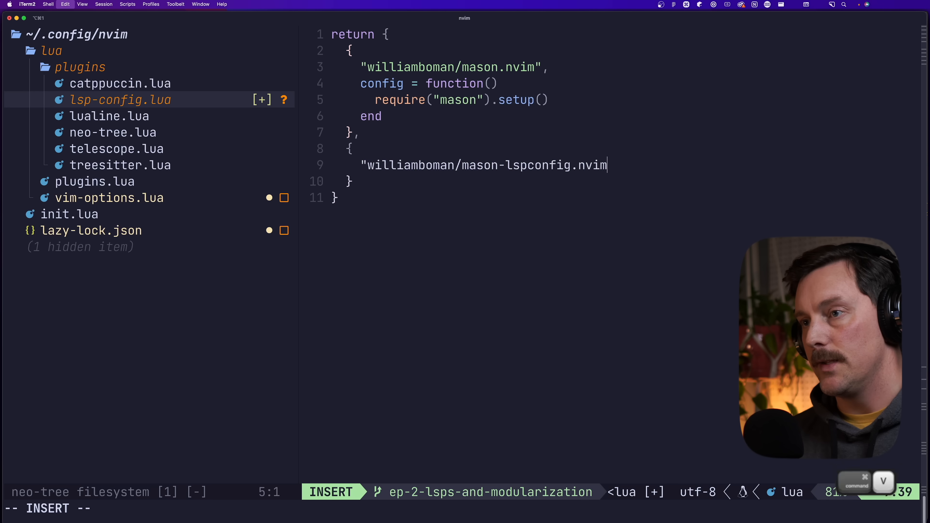
key("Escape")
type("conf")
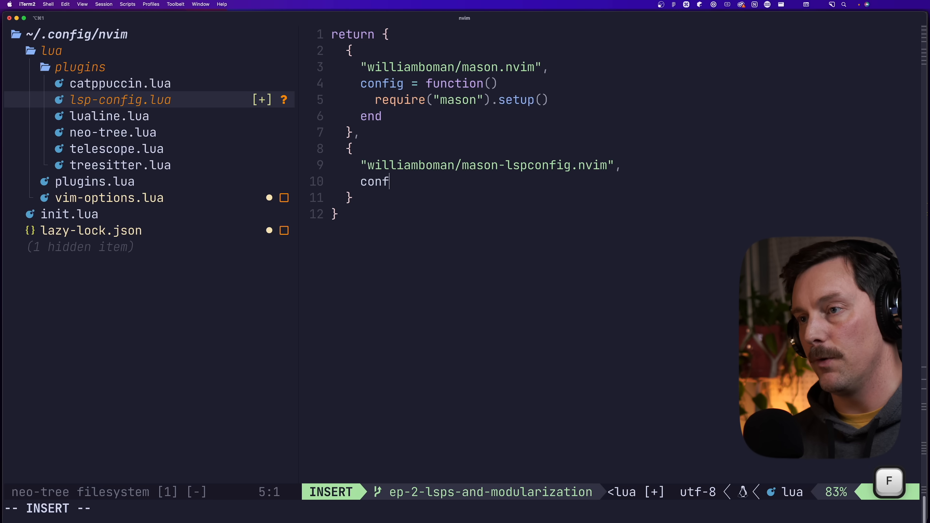
type("ig = f")
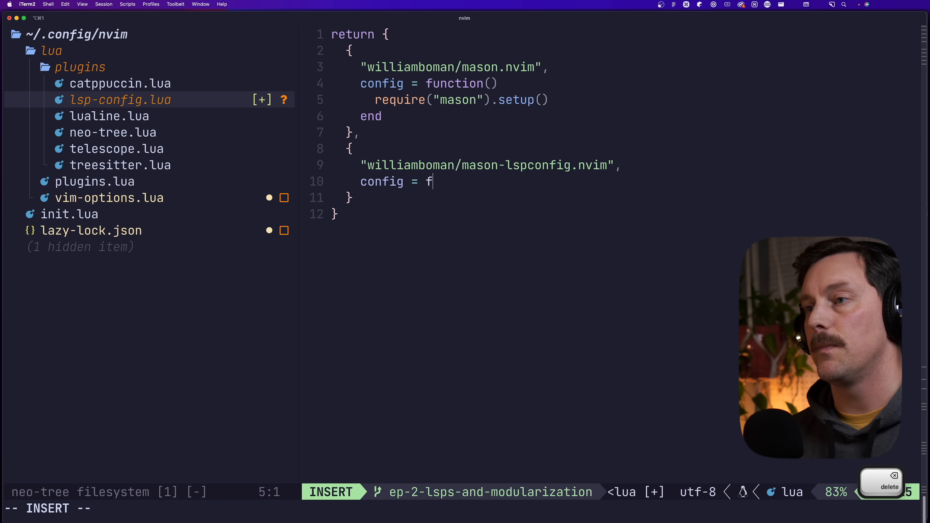
type("unction()")
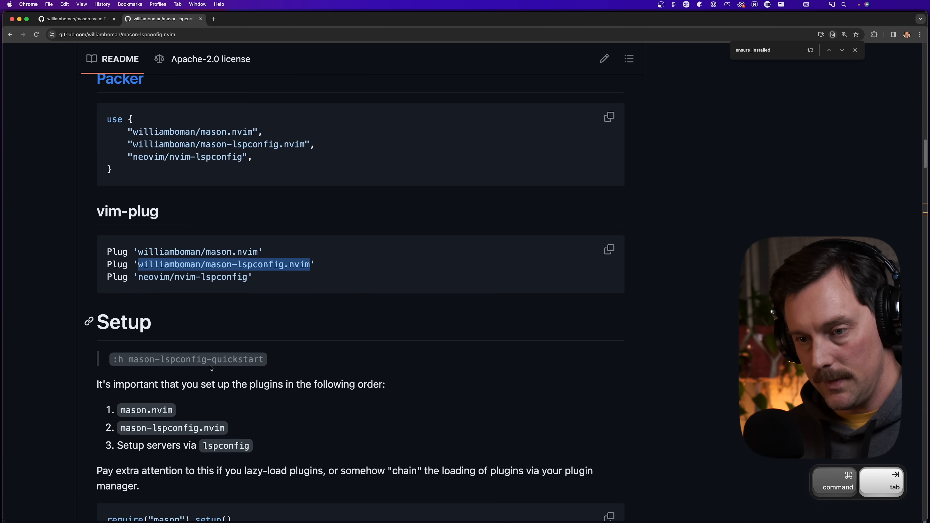
scroll("down", 3)
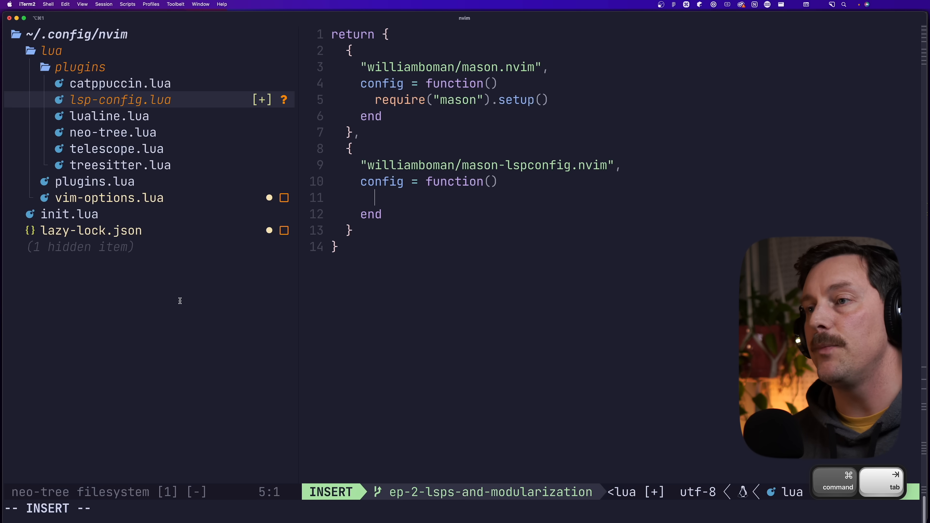
key("Escape")
type("require(\"mason-lspconfig\").setup({")
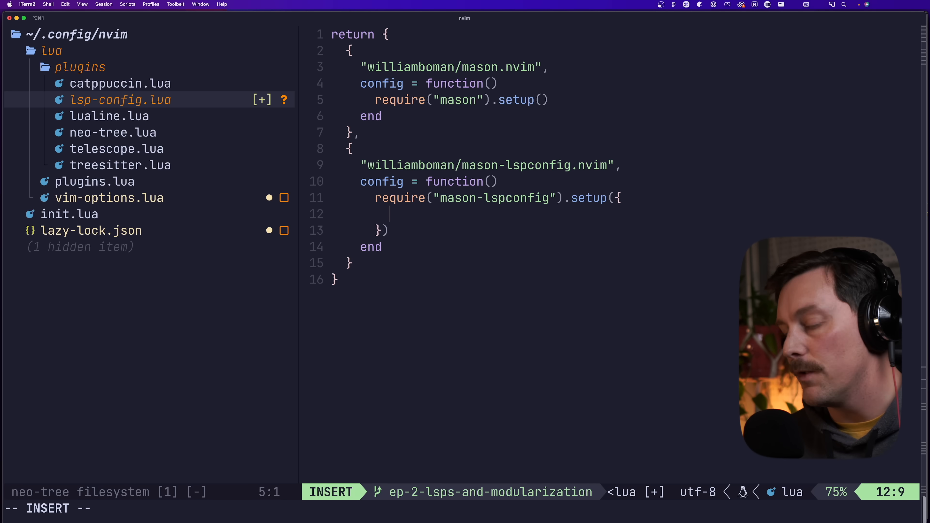
Step: Set ensure_installed = { "lua_ls" } in the setup, save lsp-config.lua and reload the config
type("ensure_")
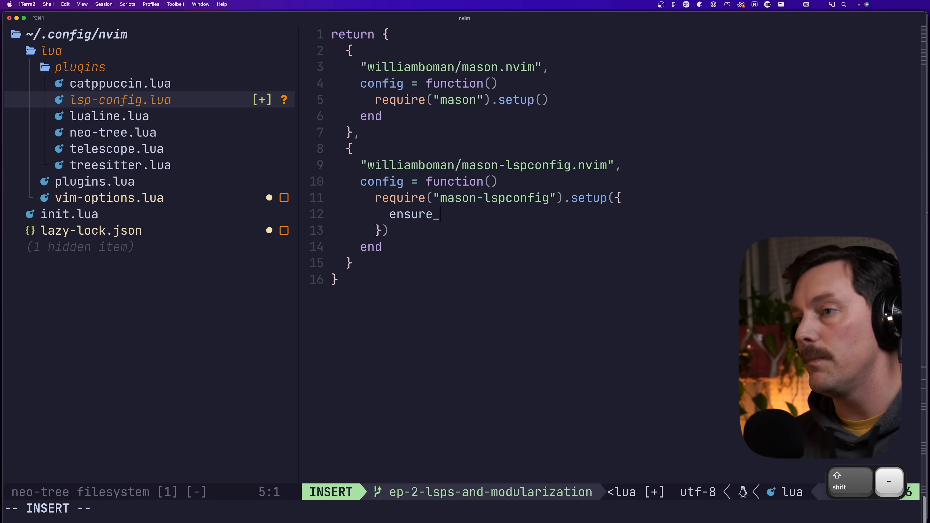
type("installed = {")
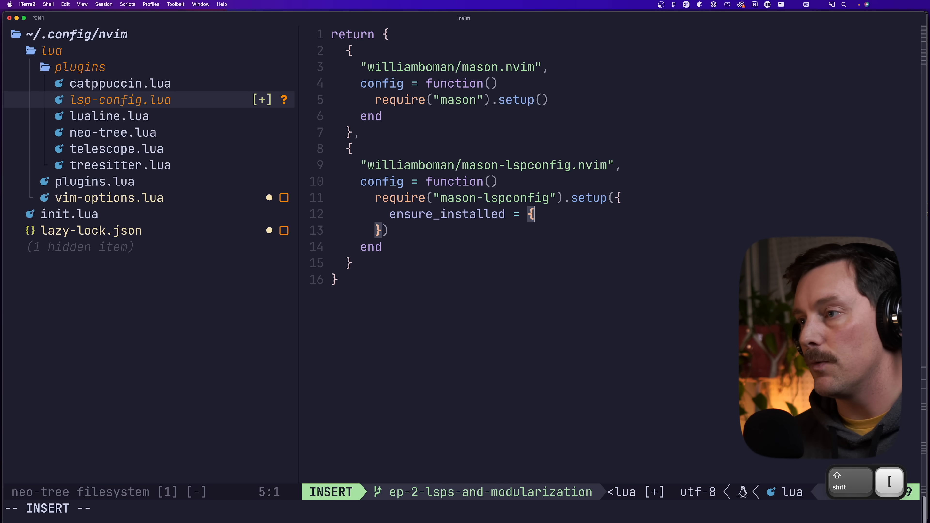
type("\"l")
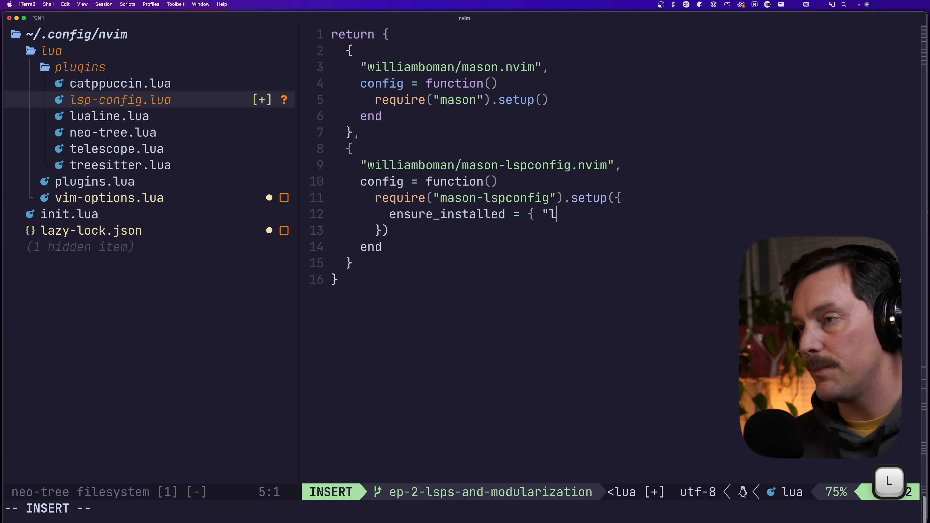
type("ua_ls")
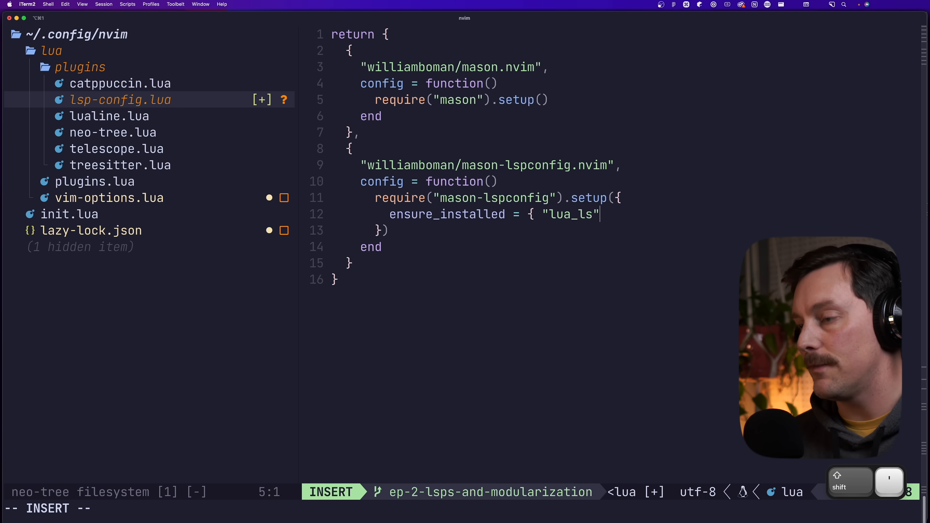
key("Escape")
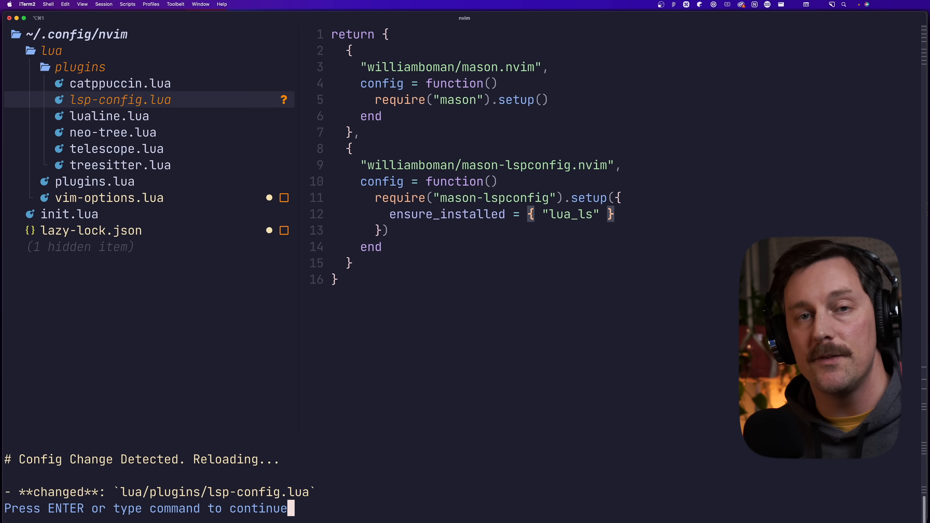
key("Return")
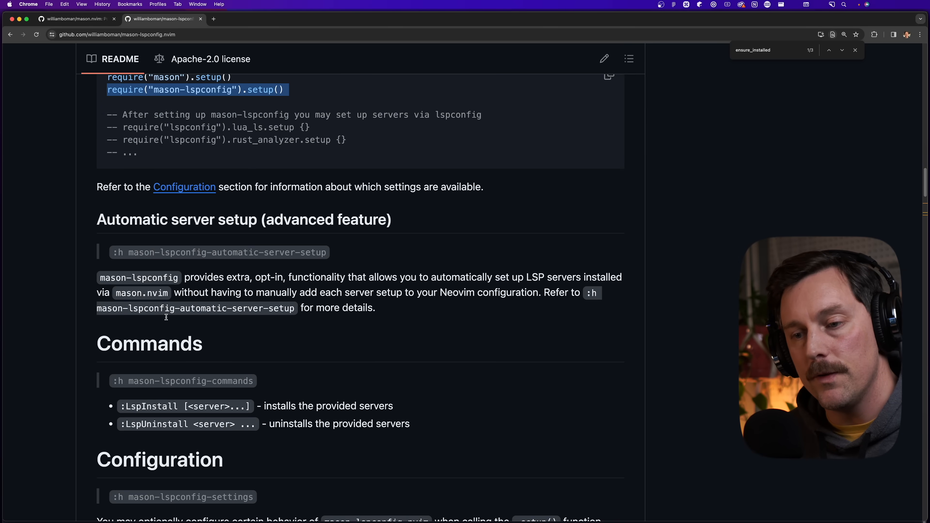
Step: Scroll the mason-lspconfig README to the Available LSP servers table
scroll("down", 3)
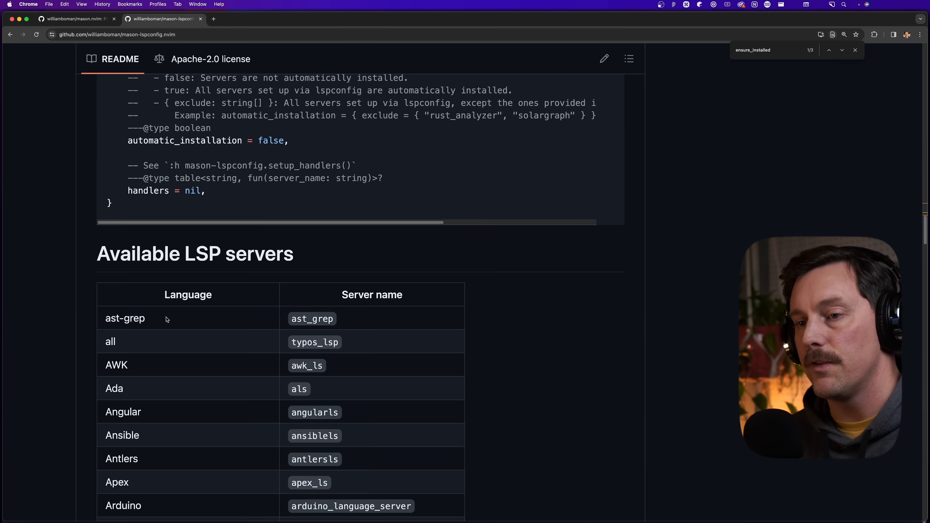
scroll("down", 3)
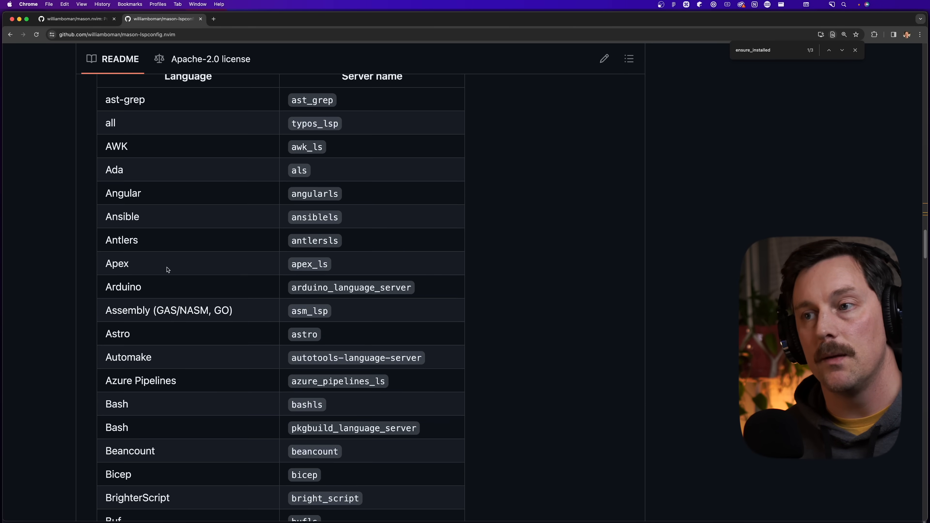
scroll("down", 3)
type("nv")
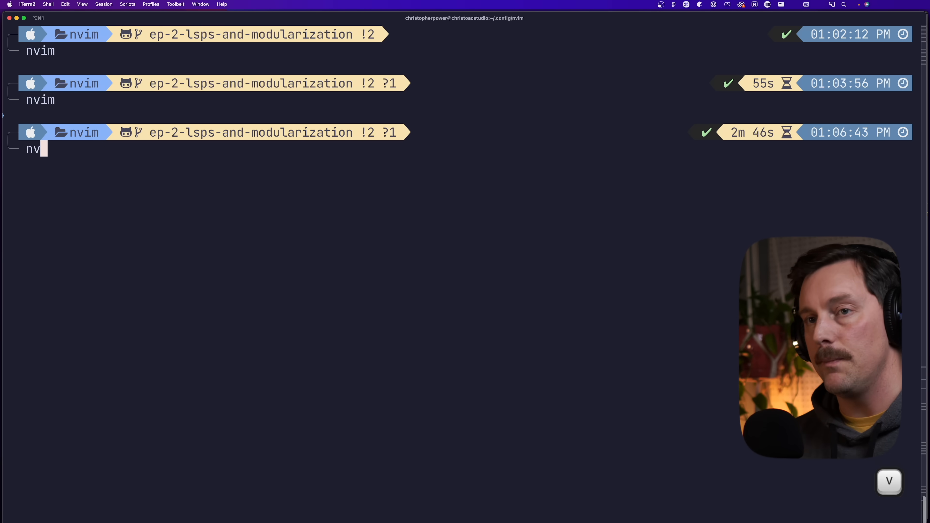
Step: Relaunch nvim from the shell so the updated plugins load
key("Return")
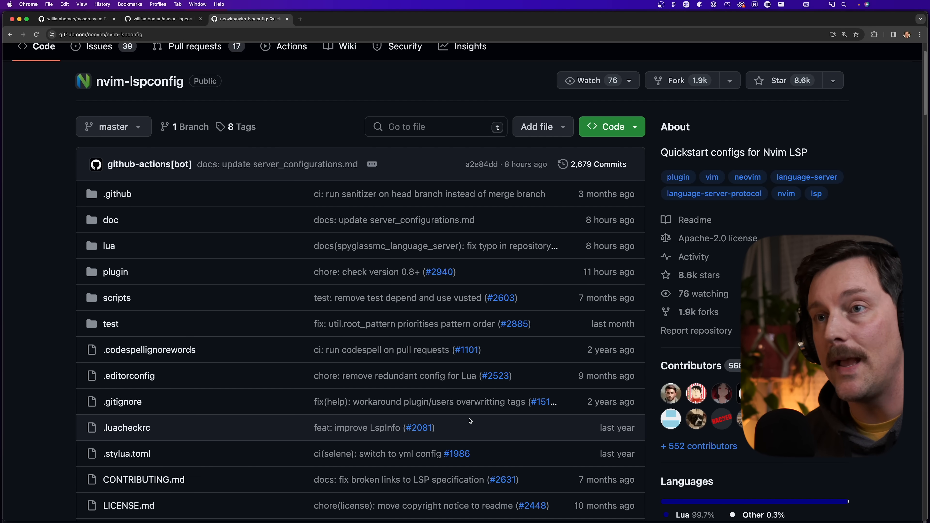
Step: Scroll the nvim-lspconfig README down to its Quickstart section
scroll("down", 3)
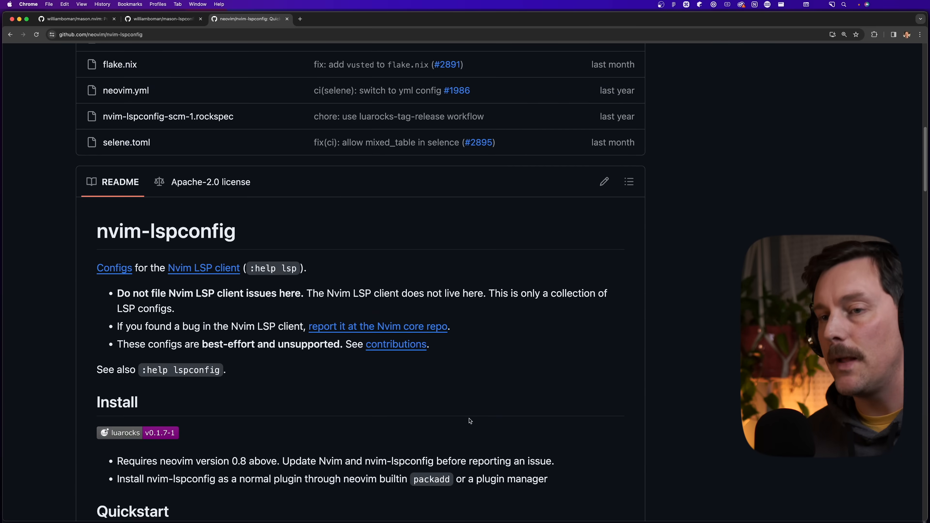
scroll("down", 3)
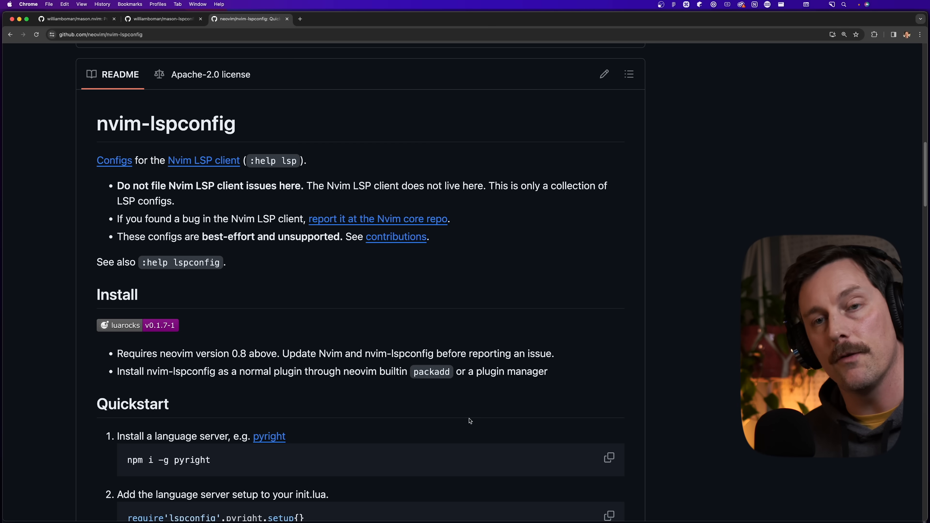
scroll("down", 3)
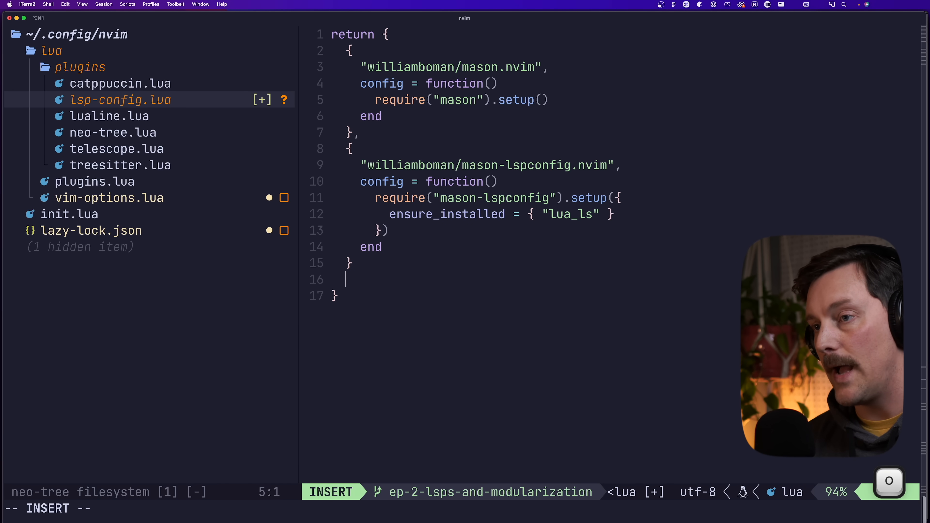
Step: Add a third plugin spec ,{ "neovim/nvim-lspconfig", after the mason-lspconfig block
type(",{")
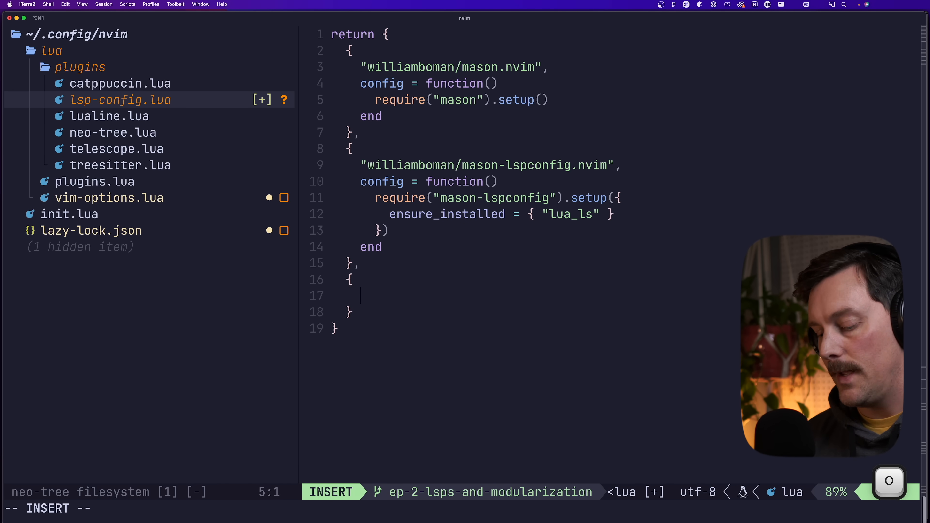
type("\"neovim/nvim-lspconfig\",")
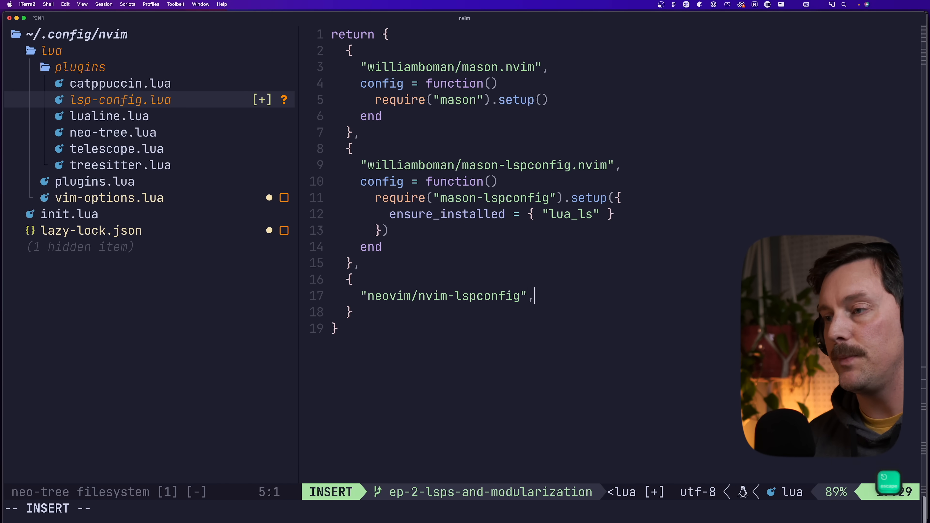
key("Escape")
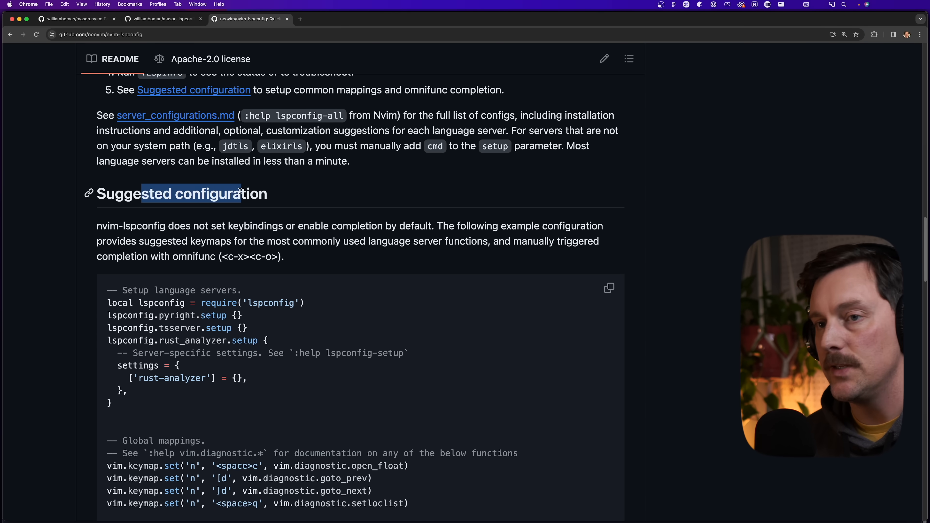
Step: Scroll the nvim-lspconfig README down to the Suggested configuration example
scroll("down", 3)
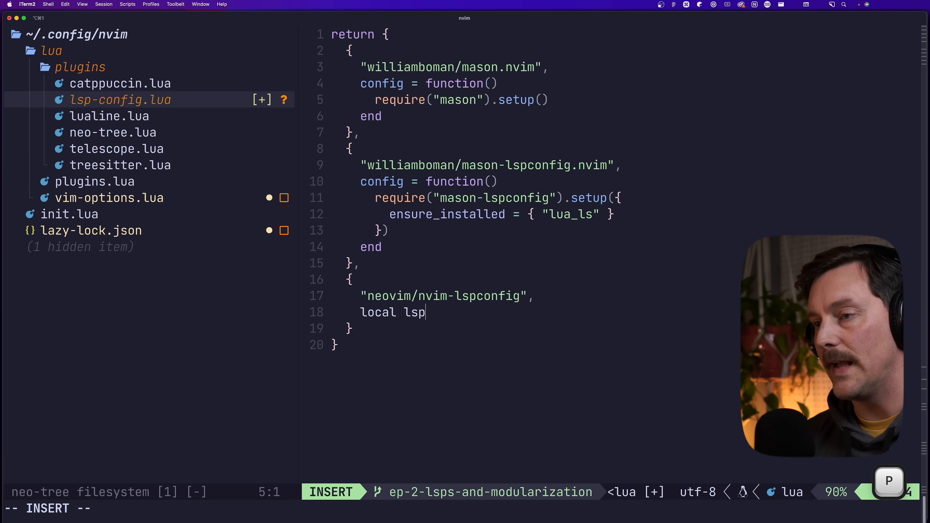
Step: Write local lspconfig = require("lspconfig") and lspconfig.lua_ls.setup({}) inside config = function() in the nvim-lspconfig spec
type("config = require(\"lspconf")
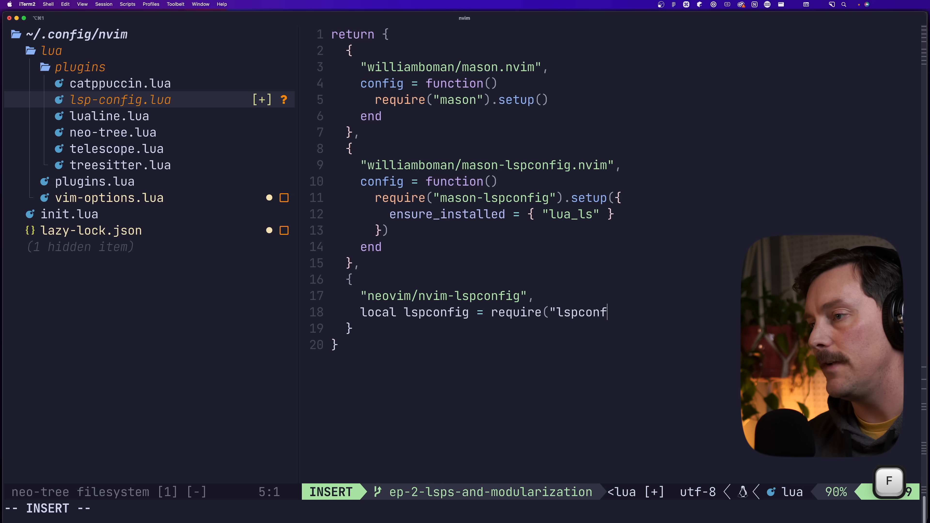
key("return")
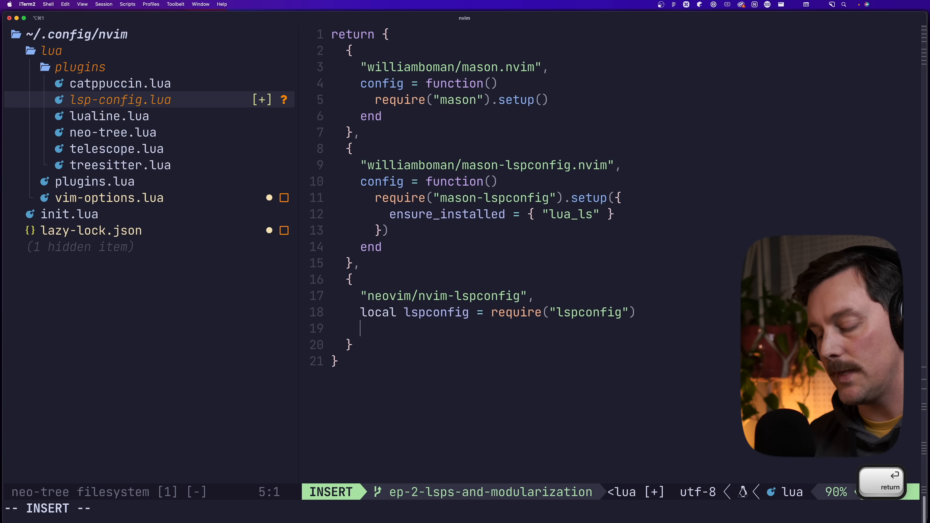
type("lspconfig")
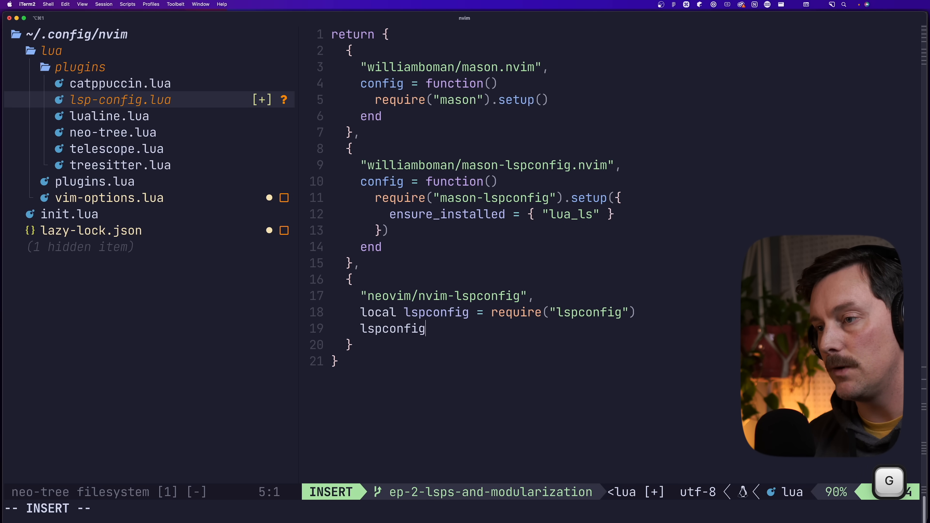
type(".lua_ls.setup({")
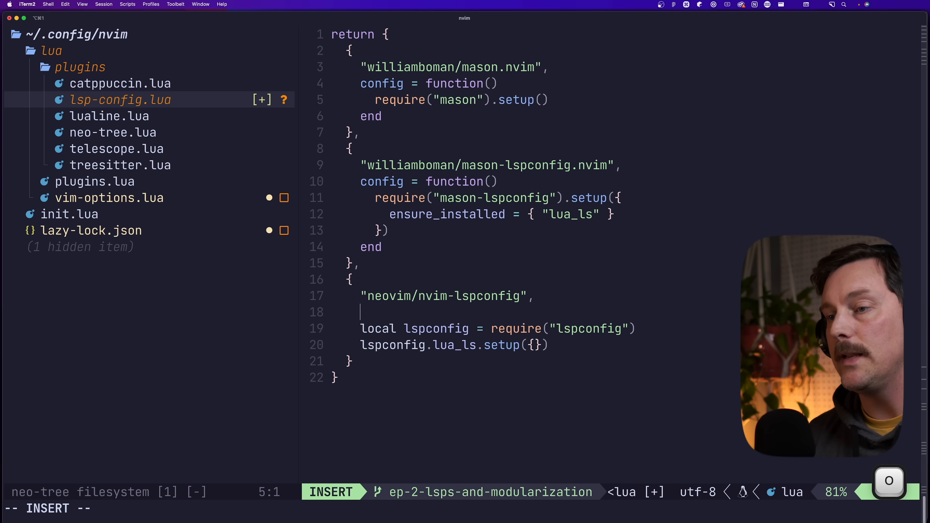
type("config")
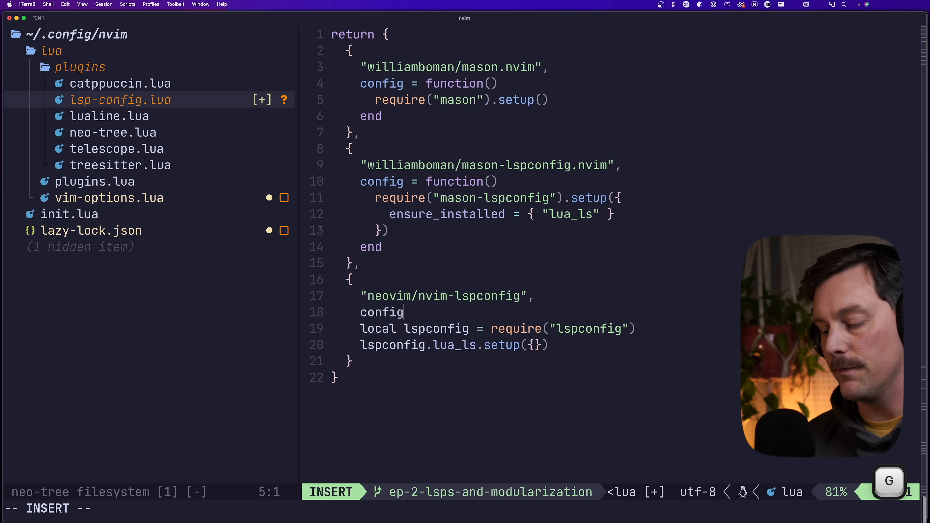
type("= function()")
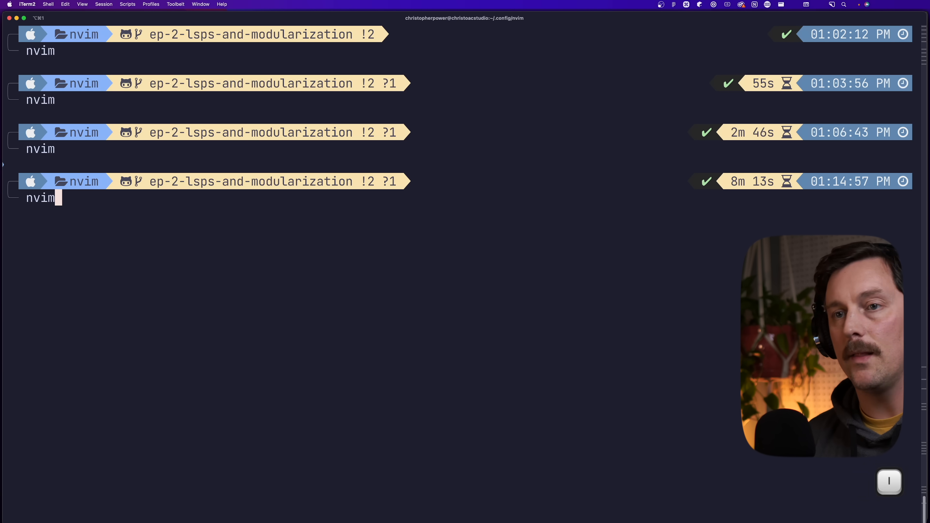
Step: Relaunch Neovim from the shell to reopen lsp-config.lua with the saved config function
key("Return")
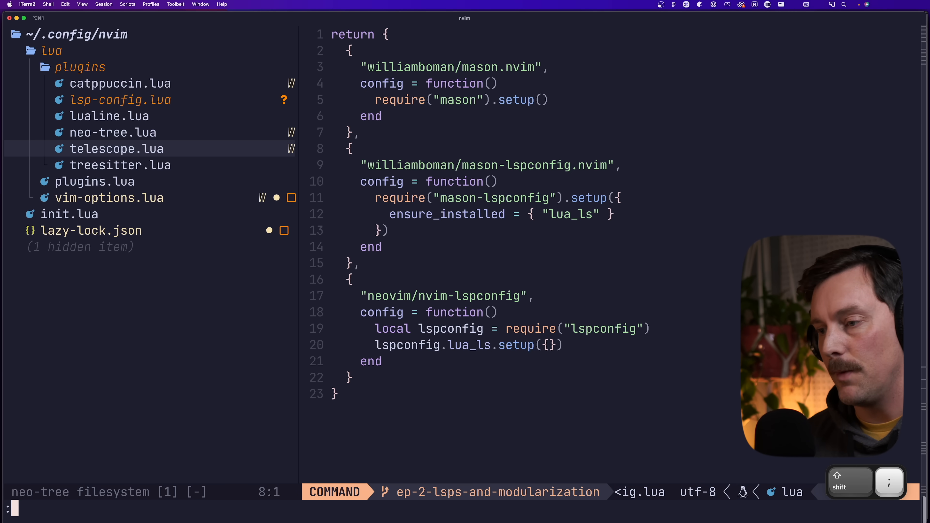
Step: Run :LspInfo to check that lua_ls is attached after the mason and lspconfig setup
type("LspI")
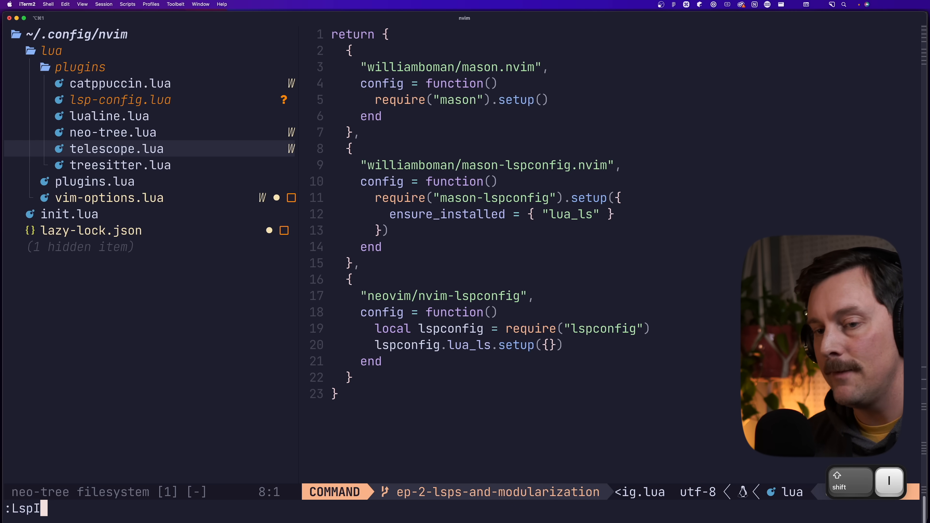
type(":wa")
key("Return")
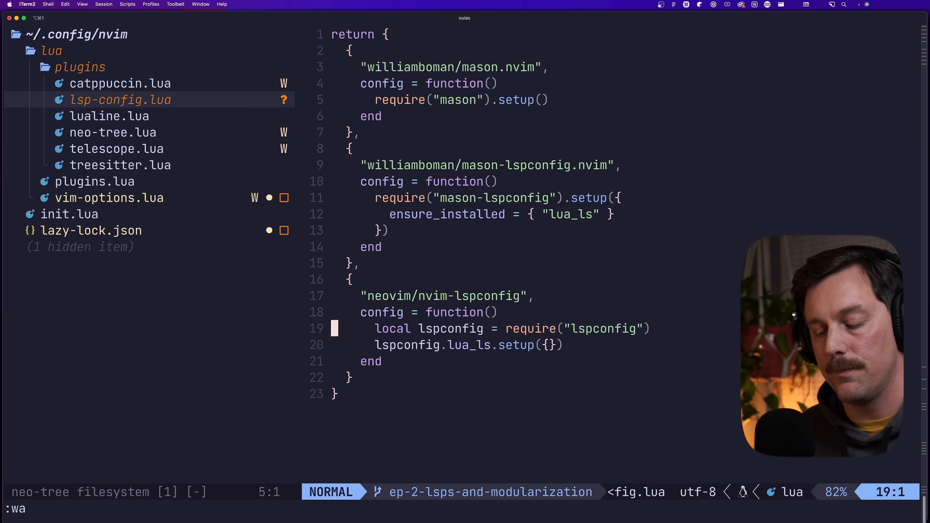
key("j")
type(":h")
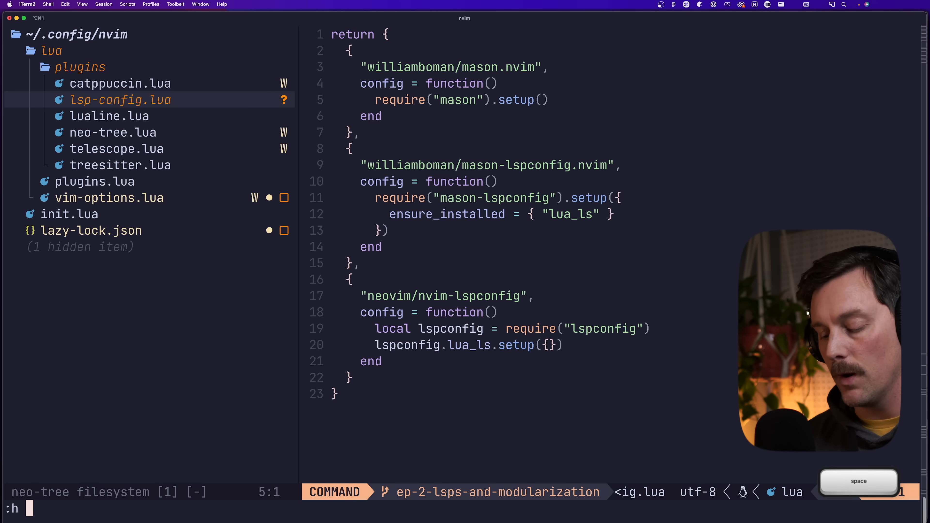
Step: Show the :h vim.lsp.buf help documentation in a split
type("vim.lsp.buf")
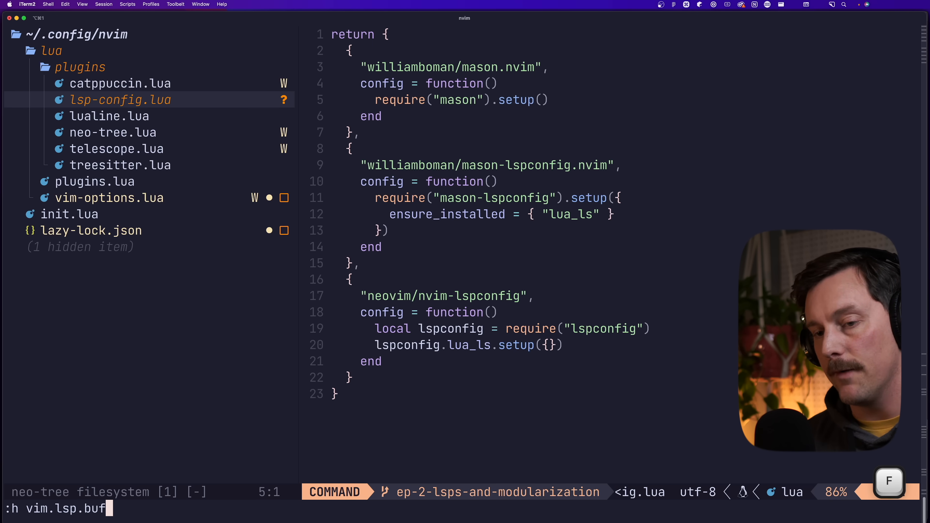
key("Return")
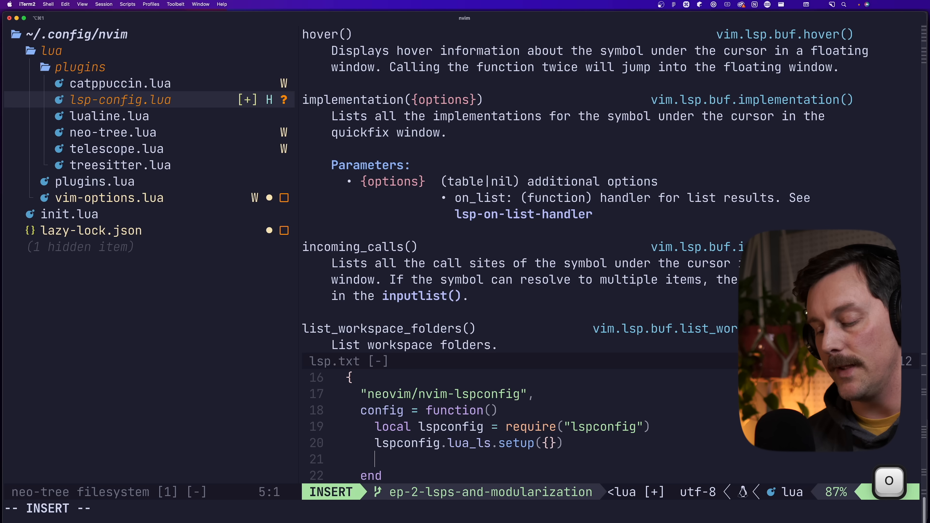
Step: Map K in normal mode to vim.lsp.buf.hover, then save all buffers and quit with :wqa
type("vim.")
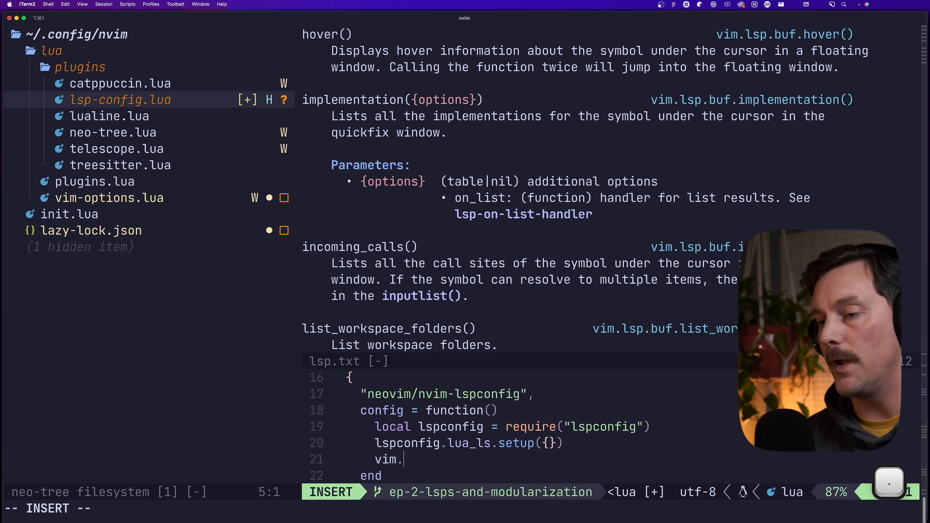
type("keymap.set('n")
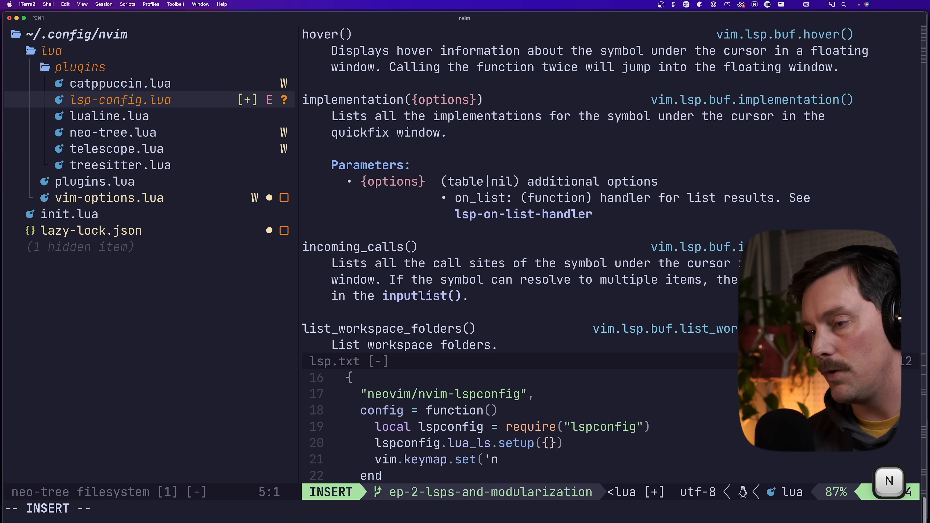
type("', '")
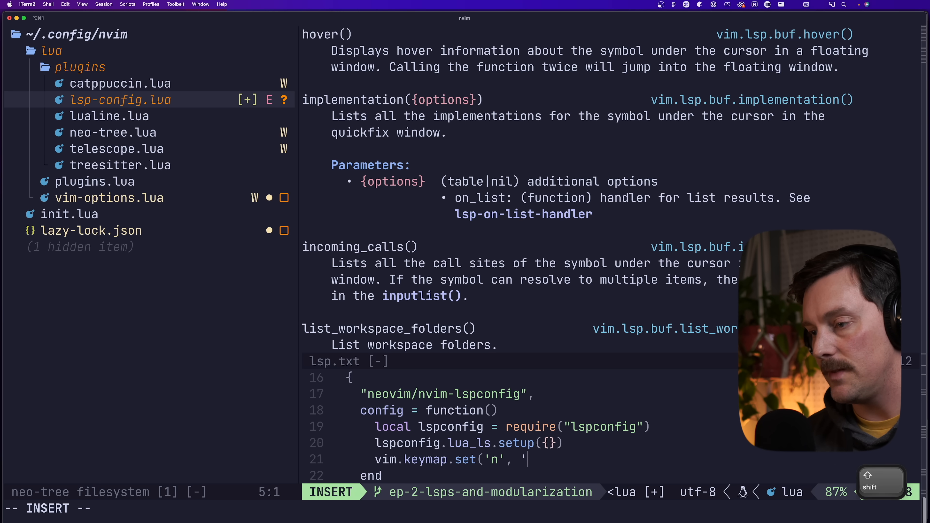
type("K',")
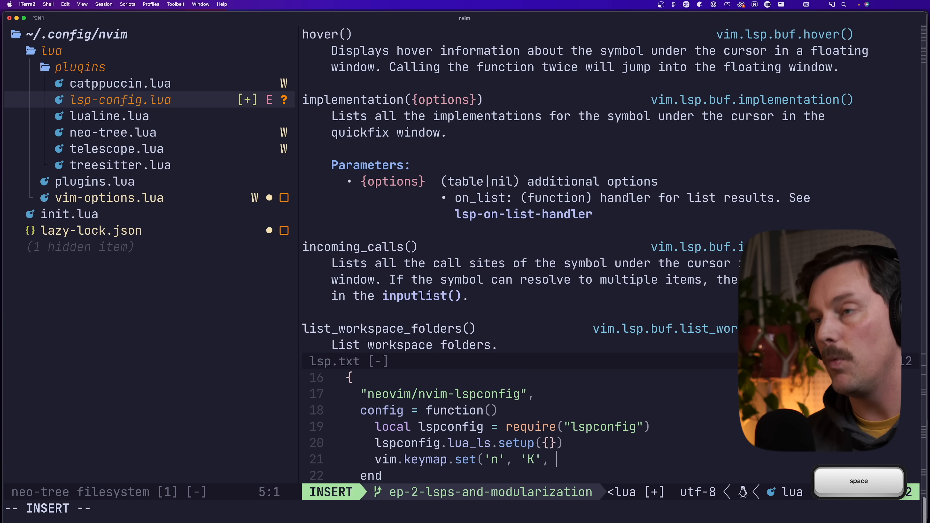
type("vim.lsp")
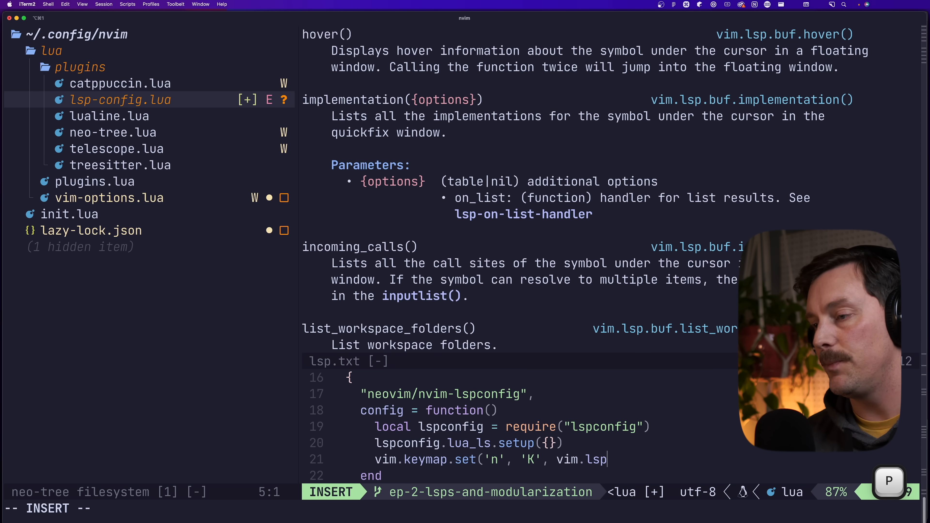
type(".buf.hover, {")
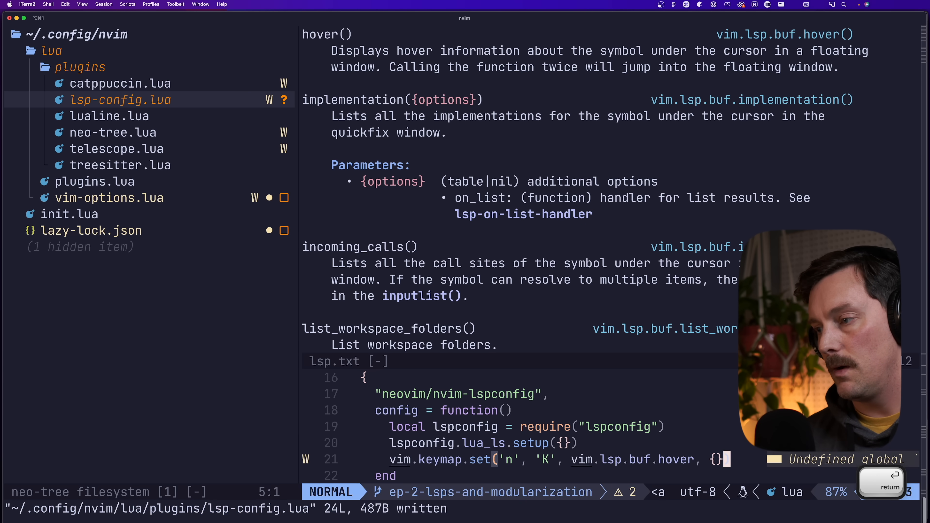
type(":wqa")
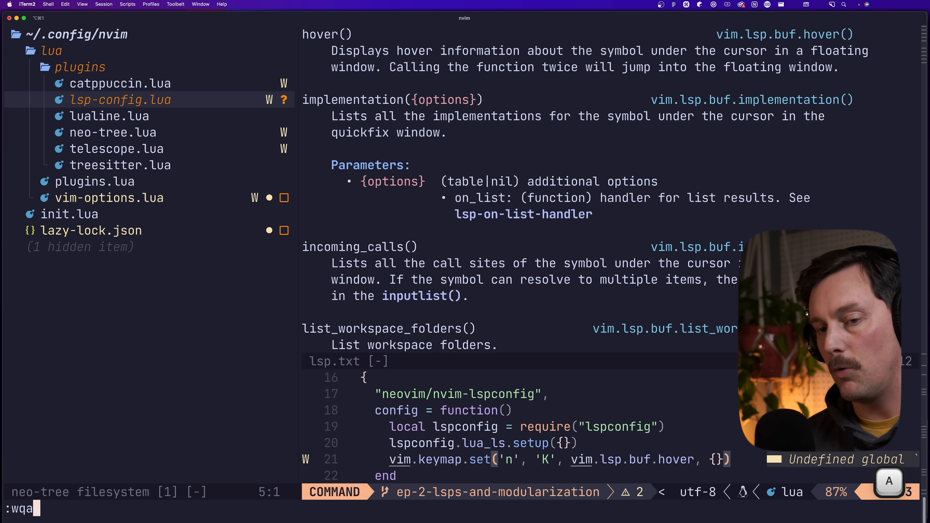
key("Return")
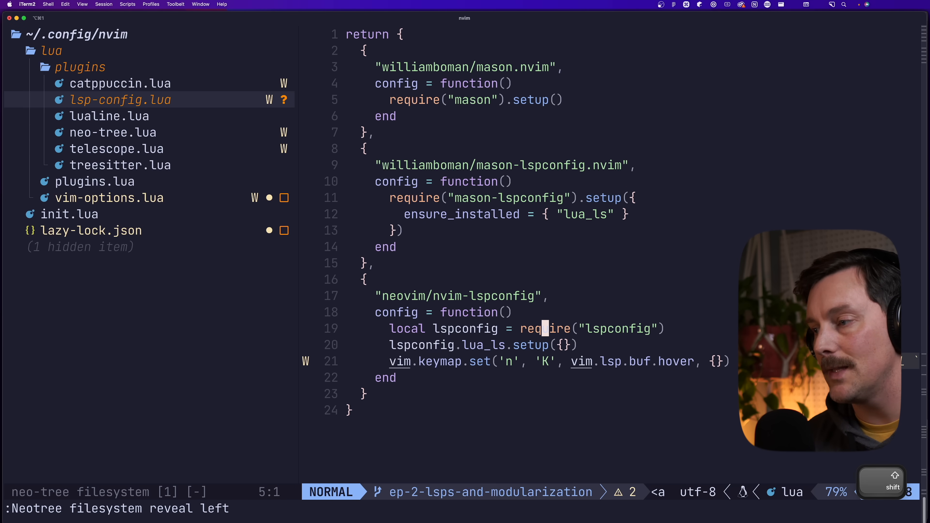
Step: Try the new K hover mapping in Neovim before switching to the README keymaps
key("K")
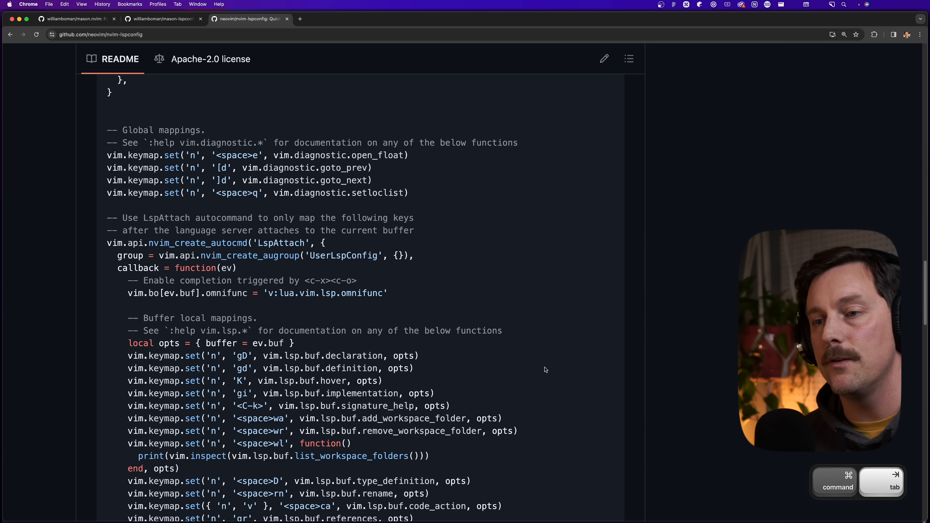
Step: Scroll the README to the gd vim.lsp.buf.definition mapping to copy it below the hover keymap
scroll("up", 3)
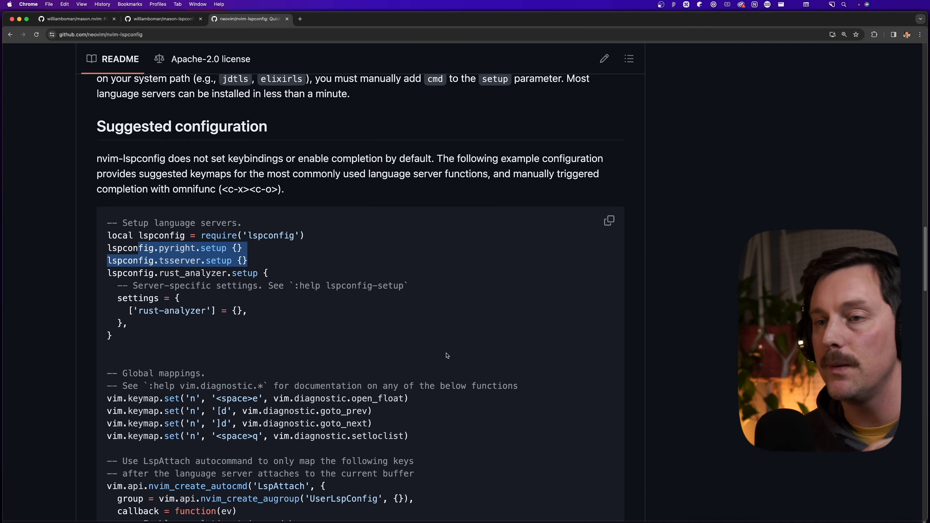
scroll("down", 3)
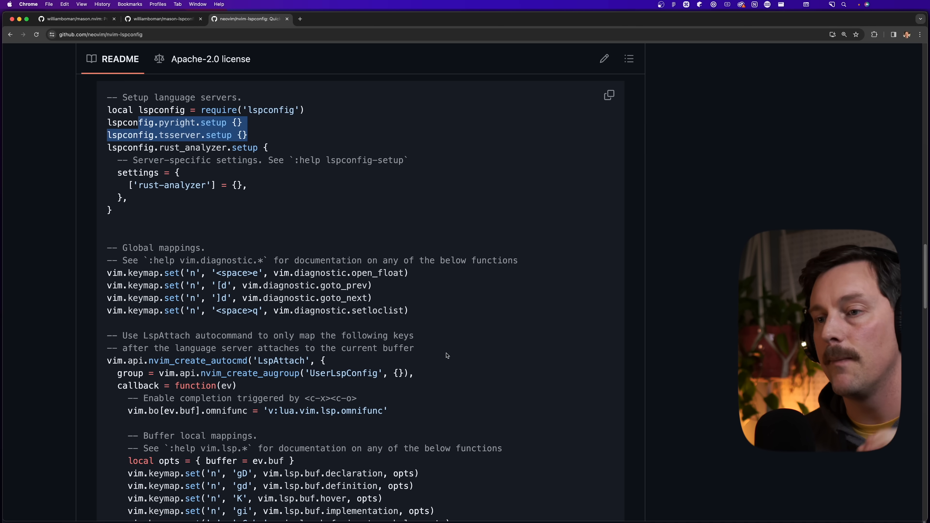
scroll("down", 3)
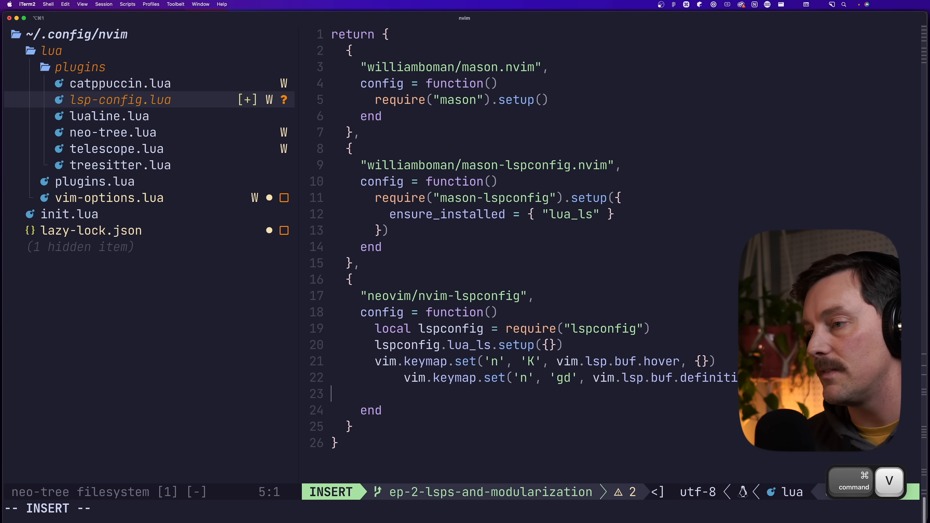
Step: Add the normal/visual code_action keymap from the README, changing '<space>ca' to <leader>ca
key("Escape")
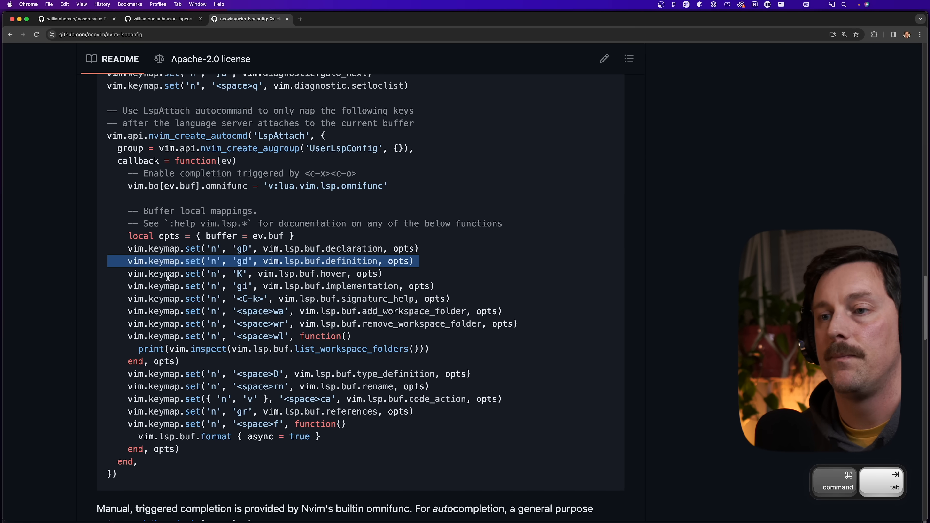
left_click(207, 273)
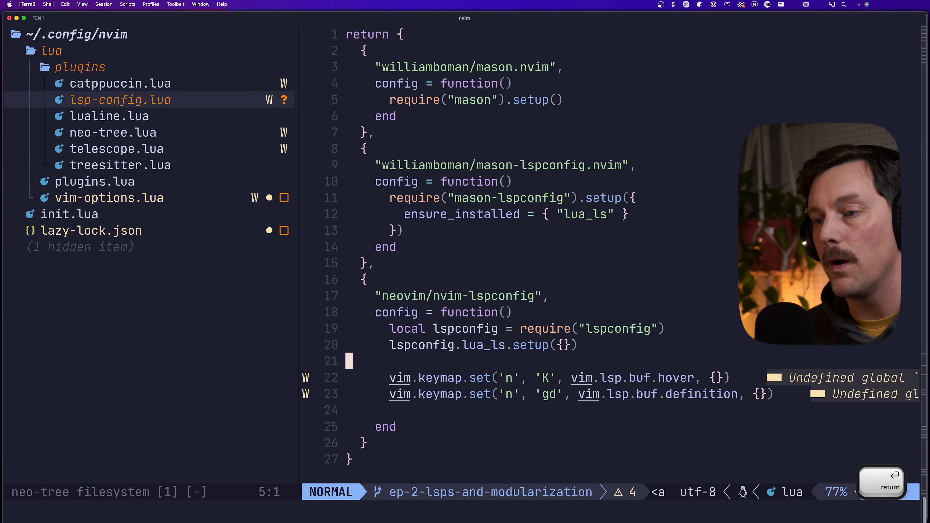
type("vim.keymap.set({ 'n', 'v' }, '<space>ca', vim.lsp.buf.code_action, opts")
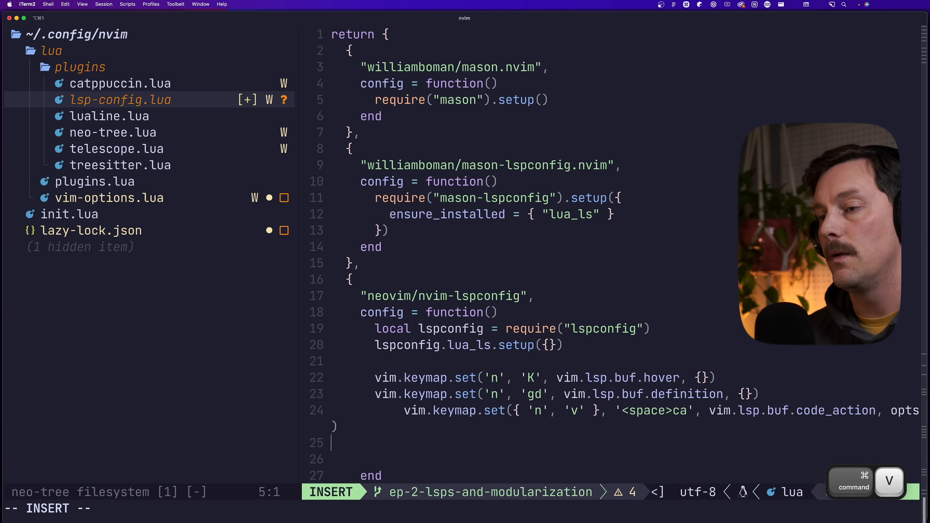
key("Escape")
type("l")
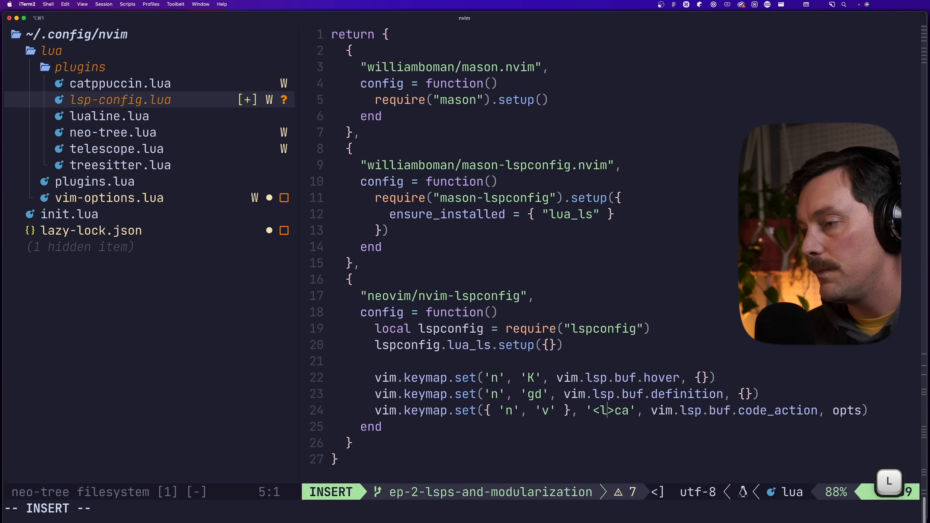
key("Escape")
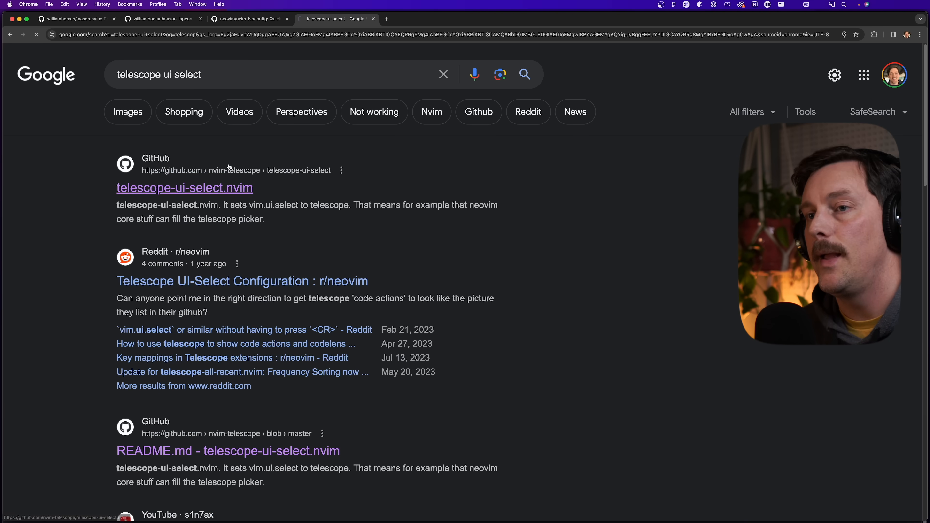
Step: From the telescope-ui-select.nvim repo's Installation section, take nvim-telescope/telescope-ui-select.nvim for a new telescope.lua spec
left_click(184, 187)
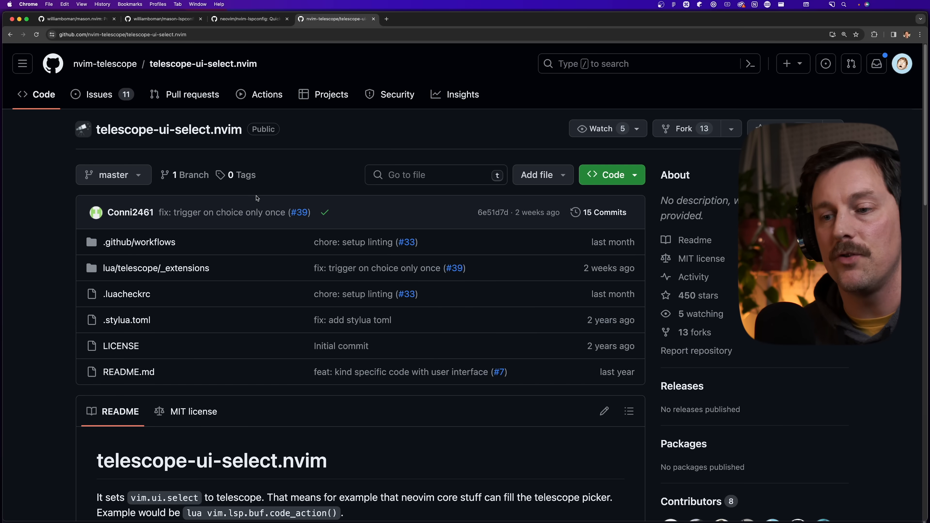
scroll("down", 3)
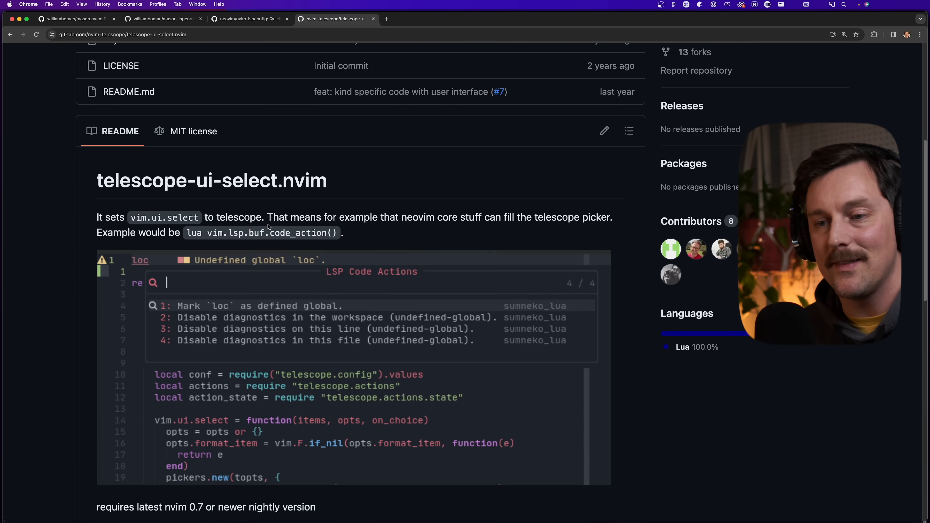
scroll("down", 3)
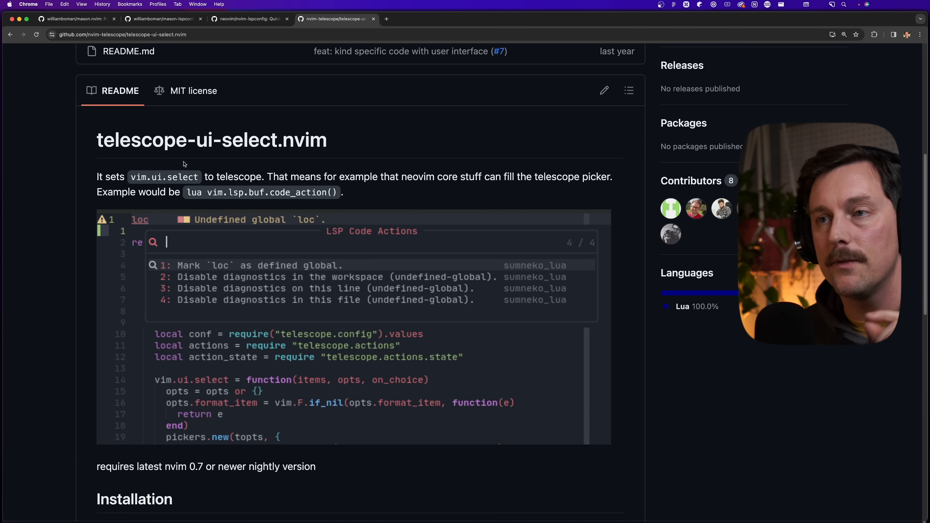
scroll("down", 3)
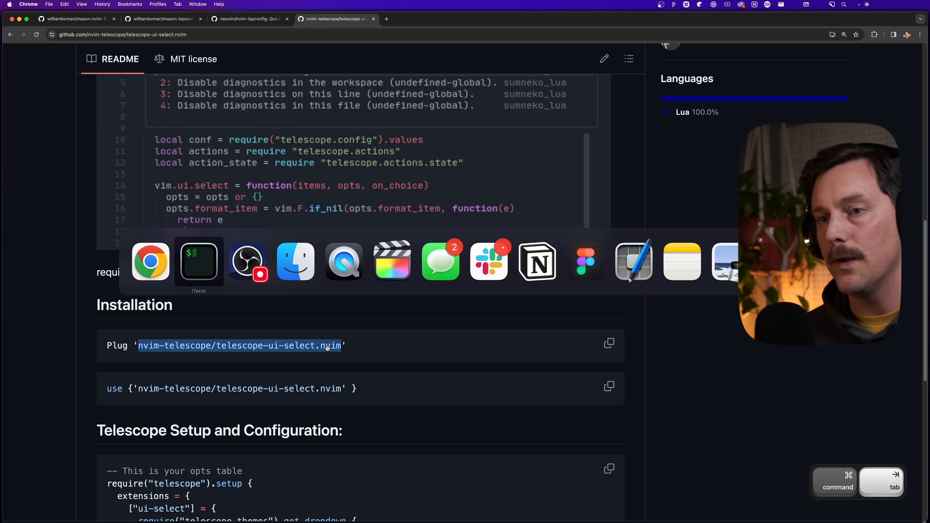
left_click(198, 261)
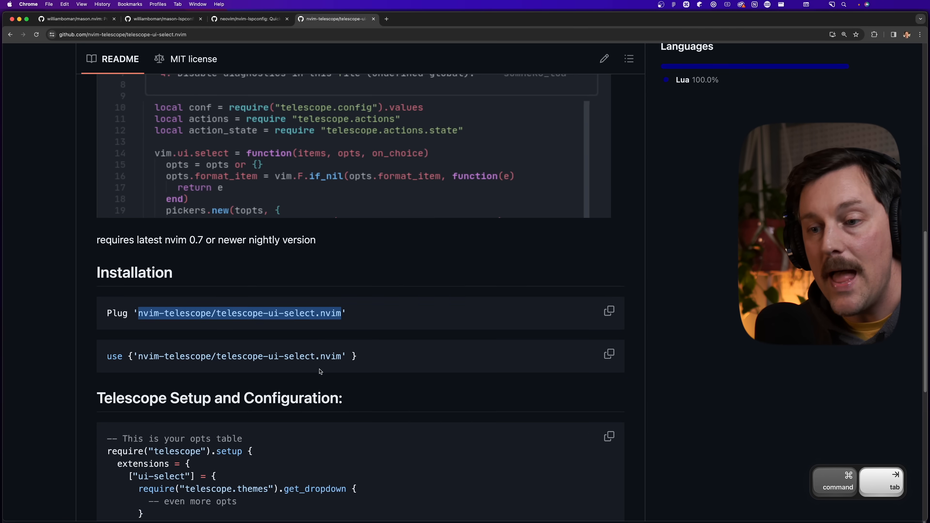
scroll("down", 3)
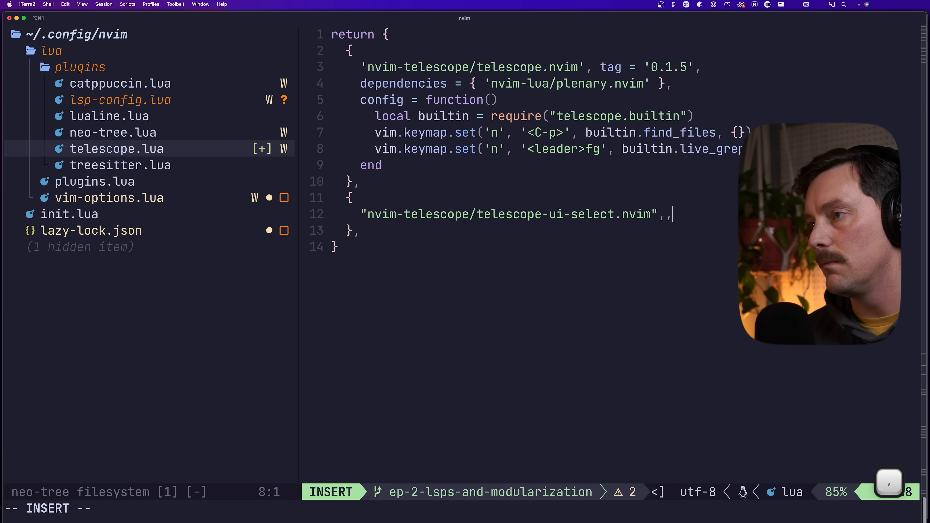
Step: Add a config function to the telescope-ui-select.nvim spec in telescope.lua
key("Escape")
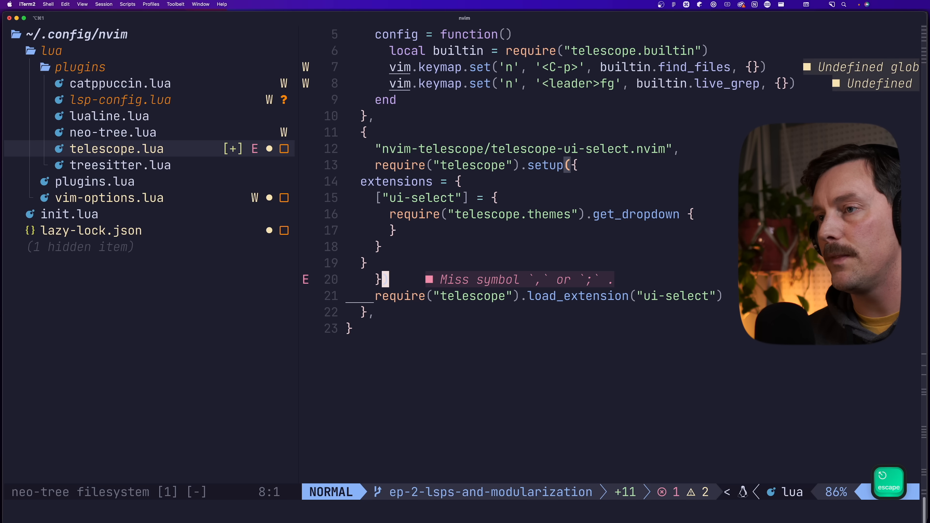
key("V")
type(")")
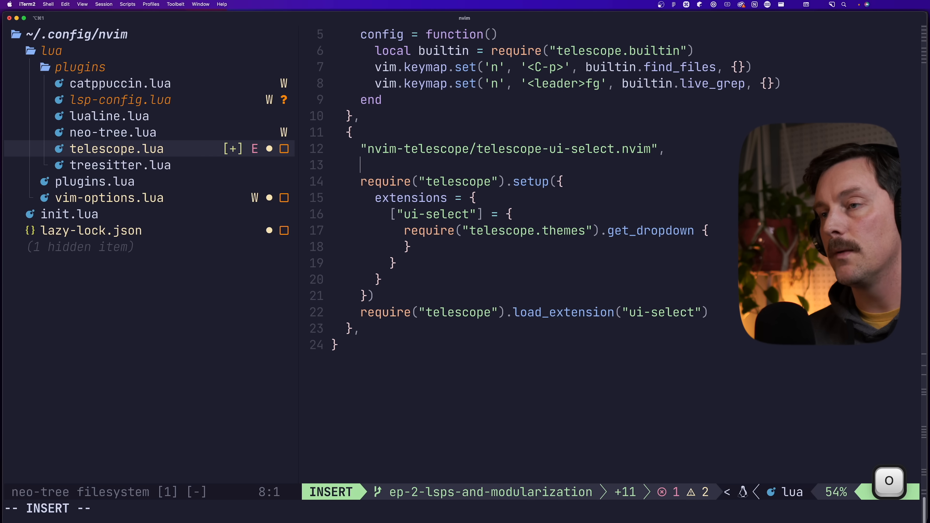
type("config = fucn")
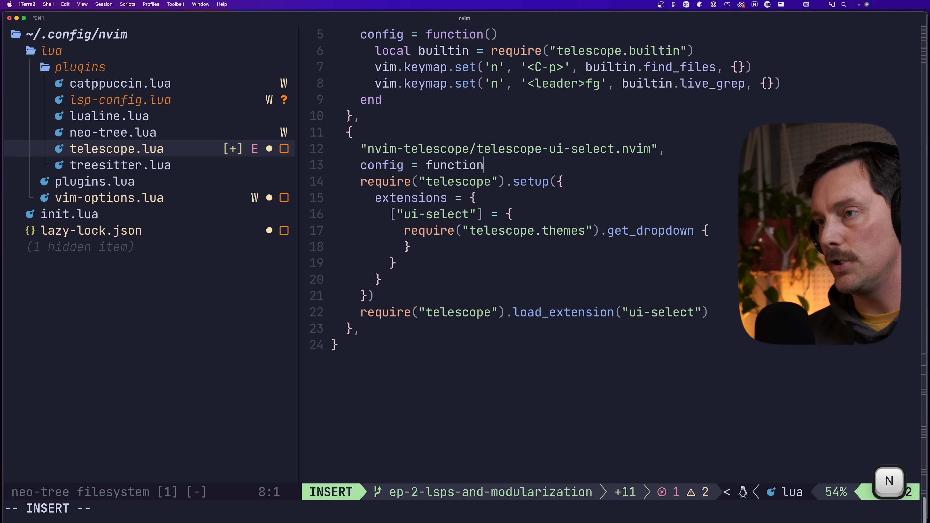
key("Escape")
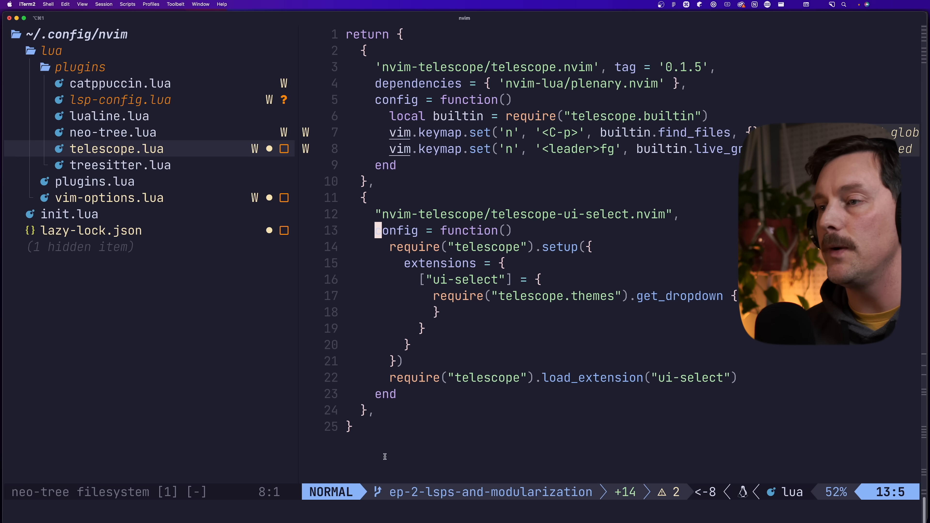
Step: Set up the ui-select extension with the get_dropdown theme and load_extension('ui-select')
key("j")
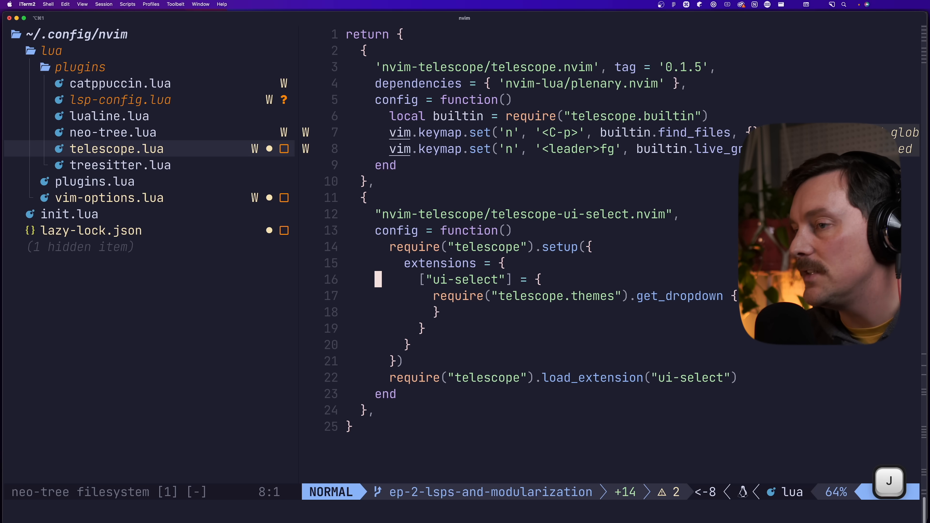
key("V")
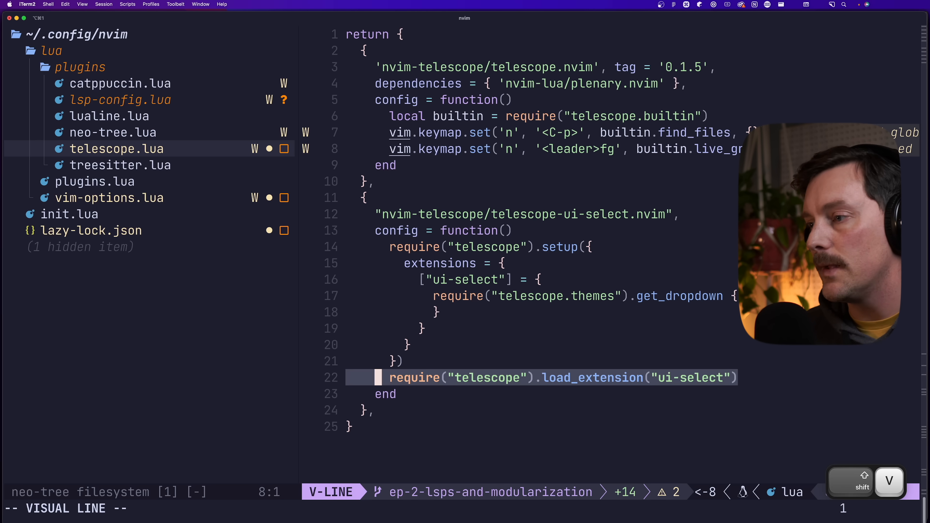
key("Escape")
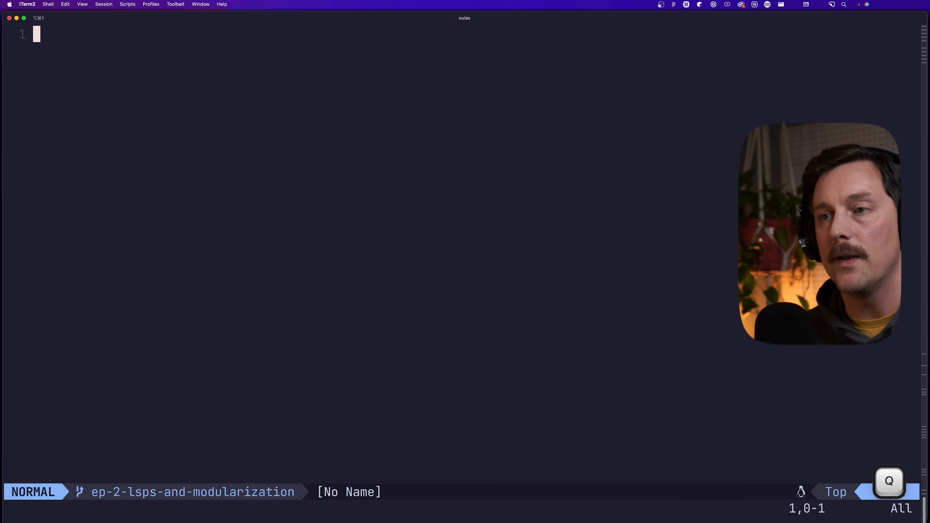
Step: Run the 'Mark vim as defined global' code action from the Telescope picker in lsp-config.lua
key("Return")
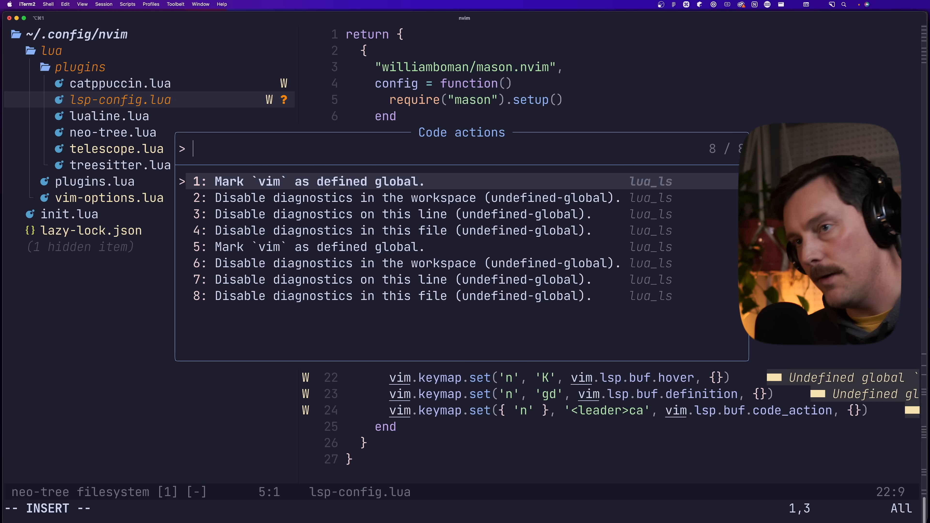
type("1")
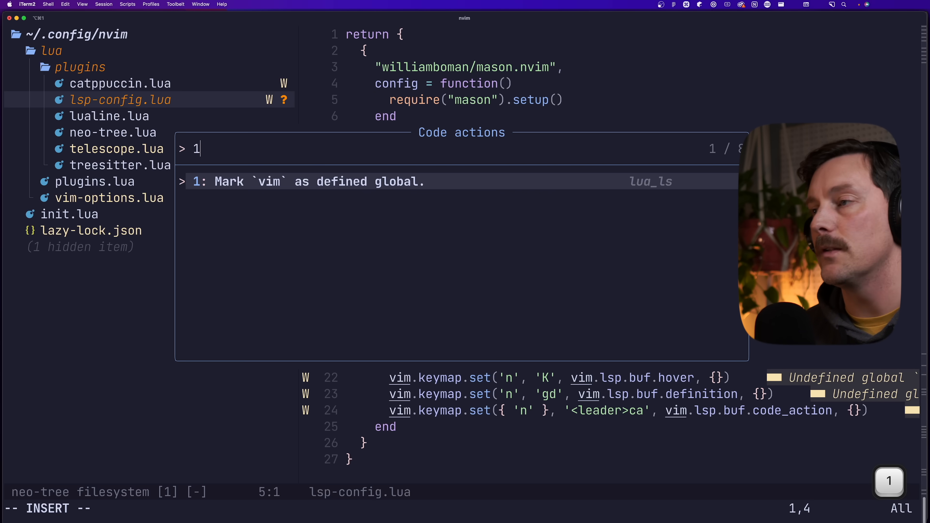
key("Escape")
type("ensure_installed = { \"lua_ls\", \" ")
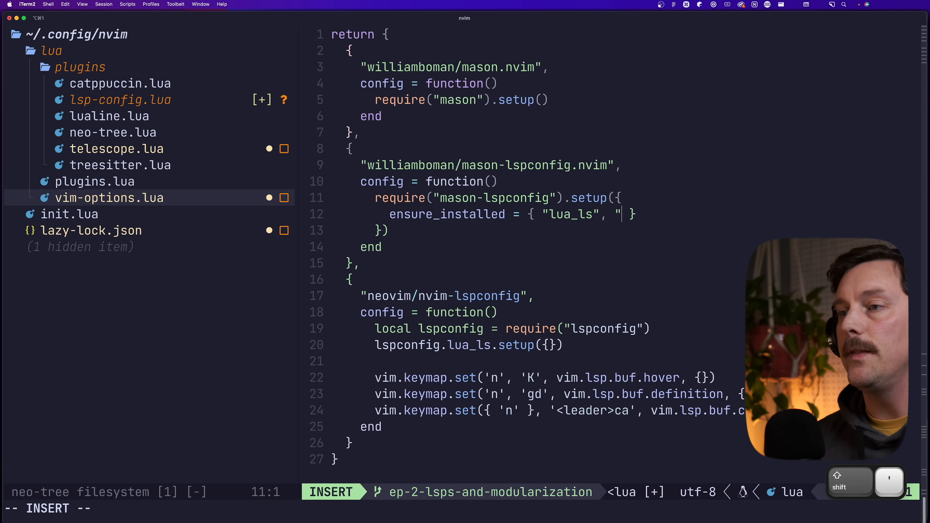
Step: Add tsserver to ensure_installed with its own lspconfig setup call, then save all and quit
type("tsserver\"")
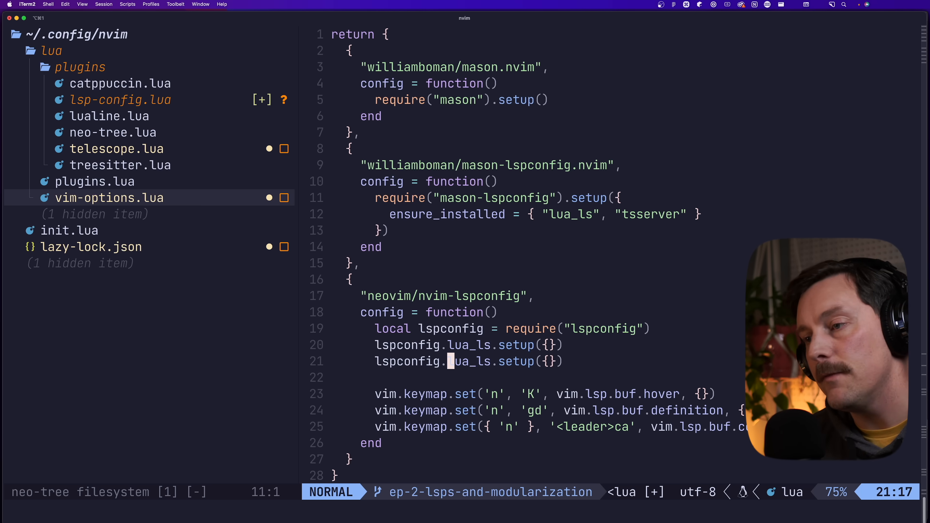
type("tsserver")
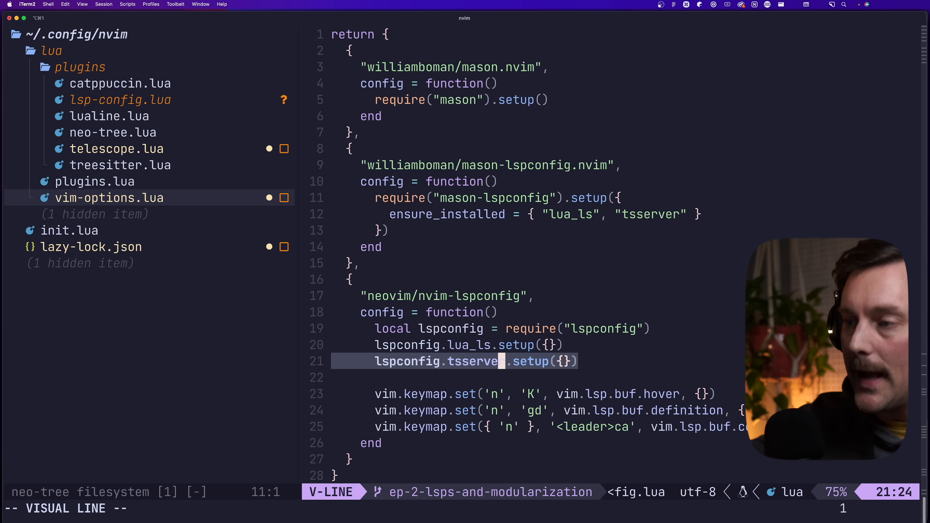
type(":wqa")
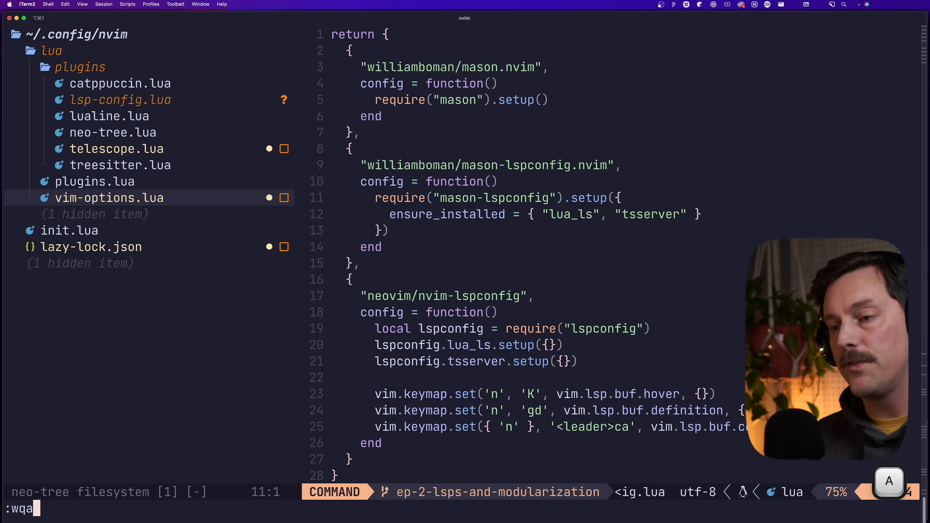
key("Return")
type("cd ~/")
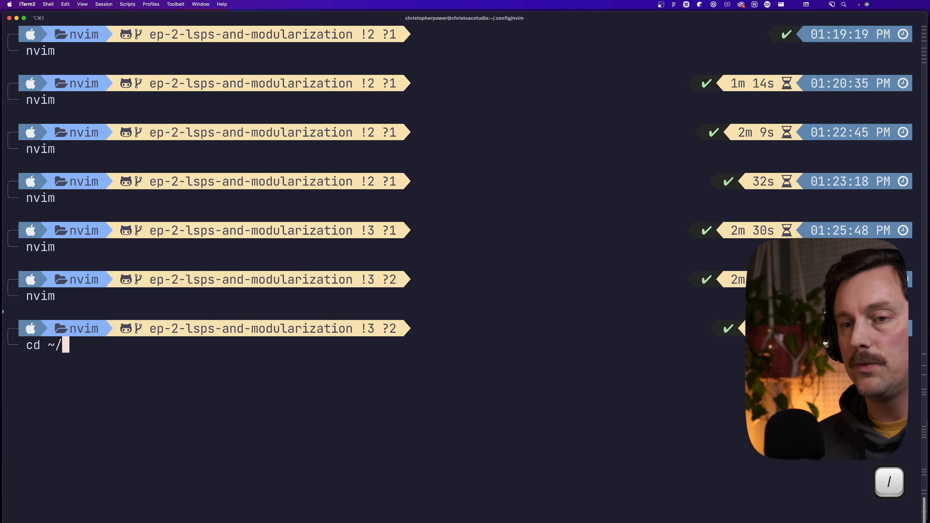
Step: Move to ~/git/typecraft, launch Neovim there and show the Neo-tree file tree
key("Return")
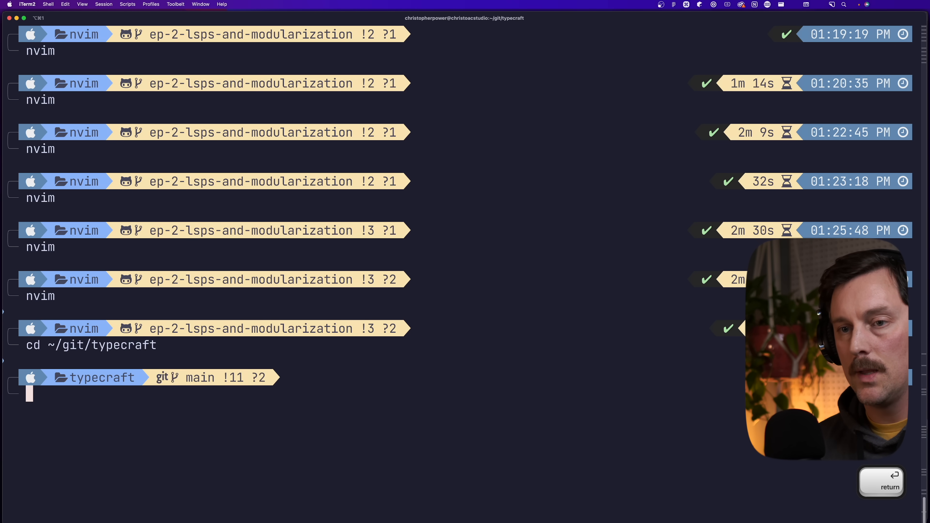
key("Return")
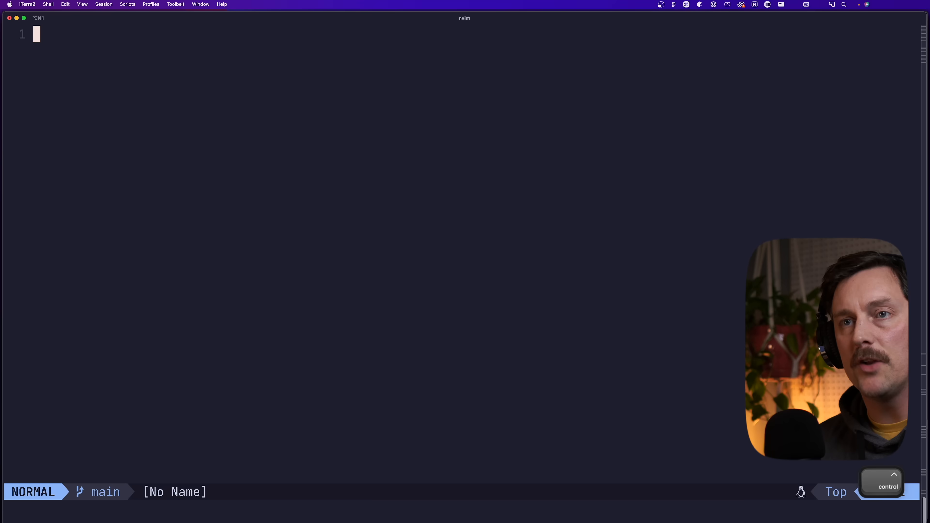
key("Return")
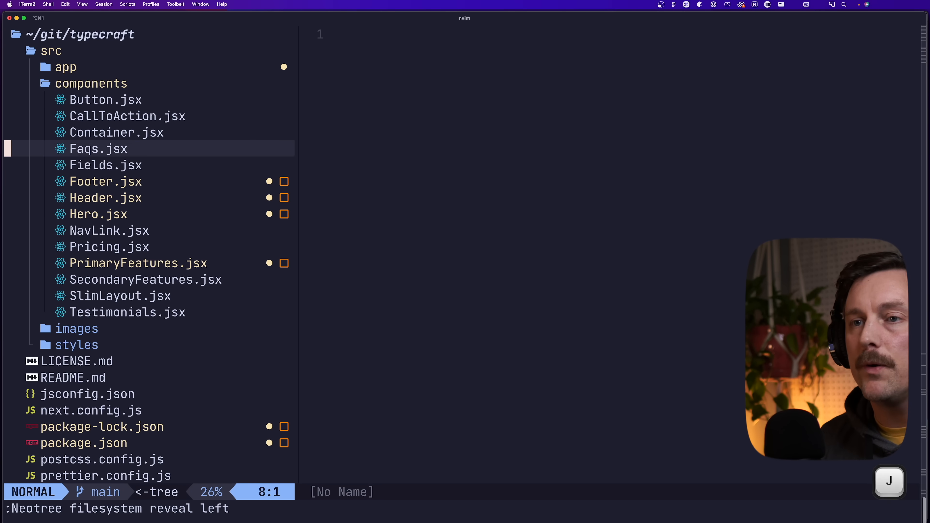
Step: Open Footer.jsx from src/components and try a test export function line inside it
left_click(106, 180)
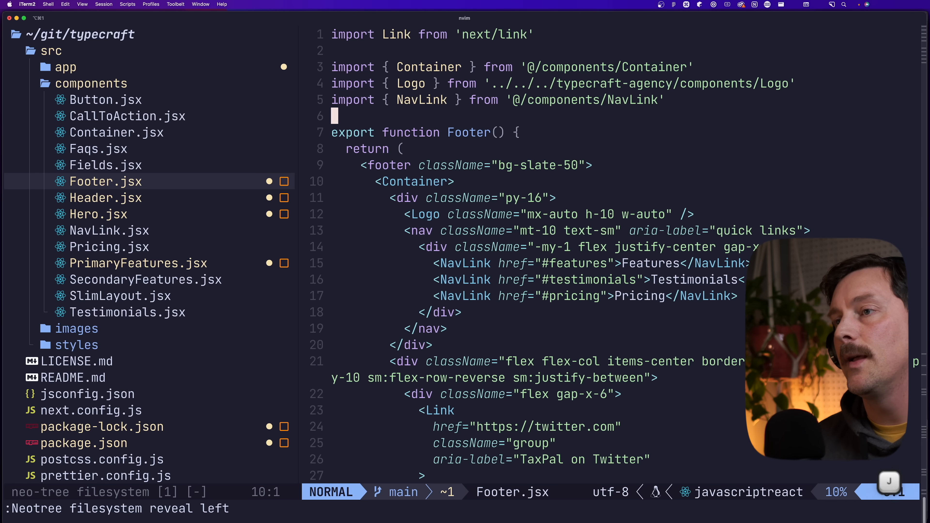
scroll("down", 3)
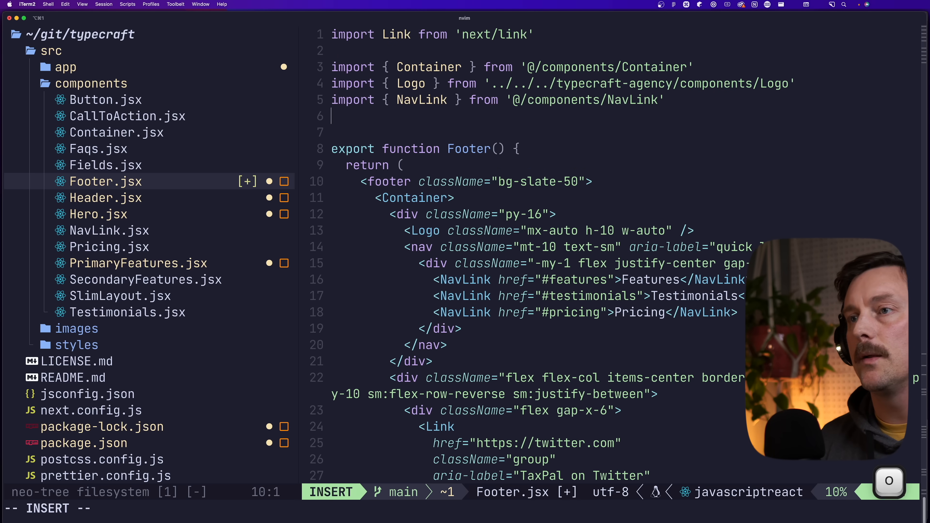
type("export fun")
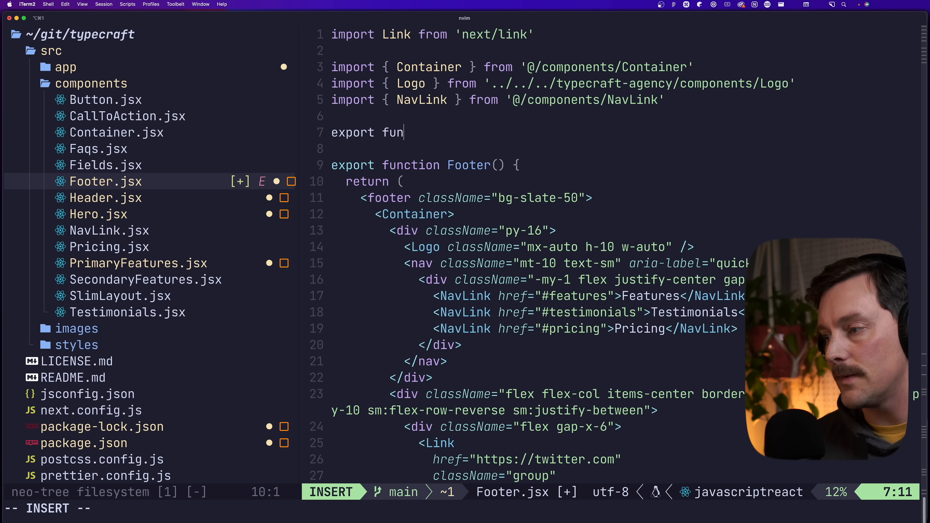
type("ction")
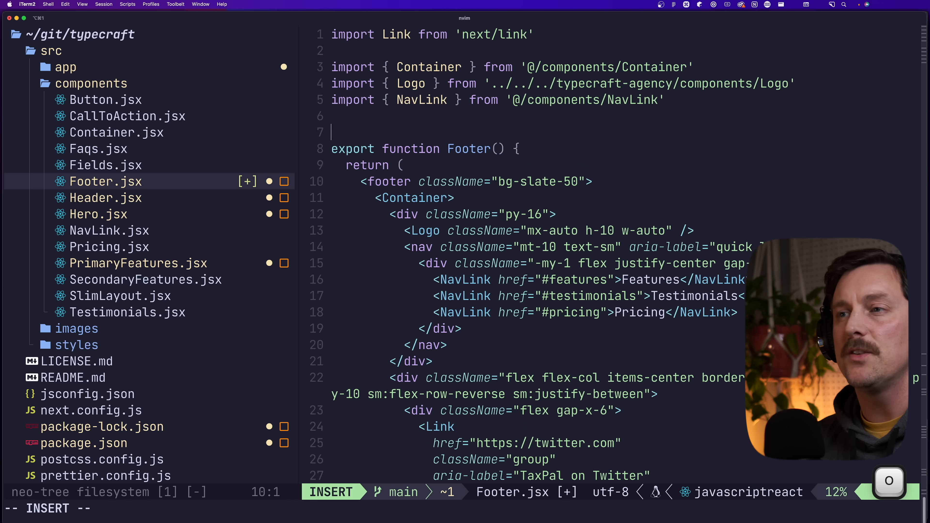
type("cun")
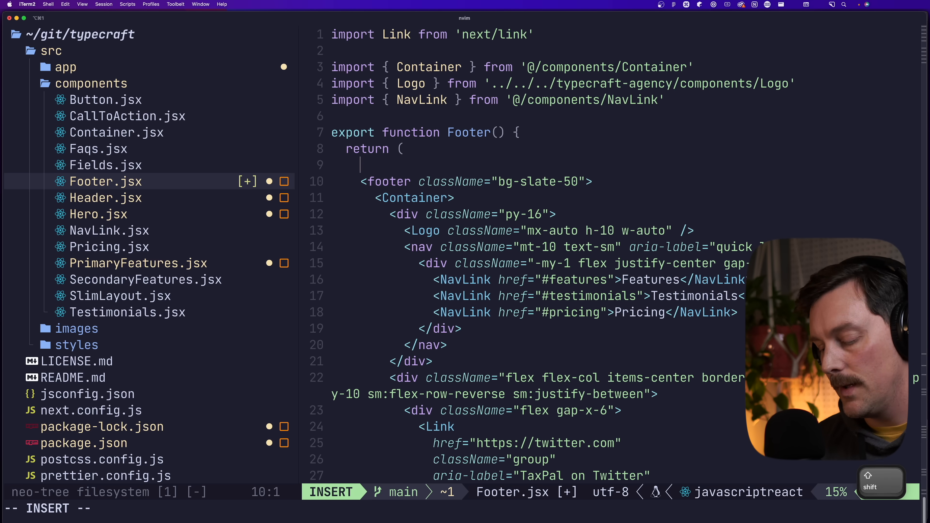
Step: Add <> </> in the return and apply the 'Wrap in JSX fragment' code action from the picker
type("<>")
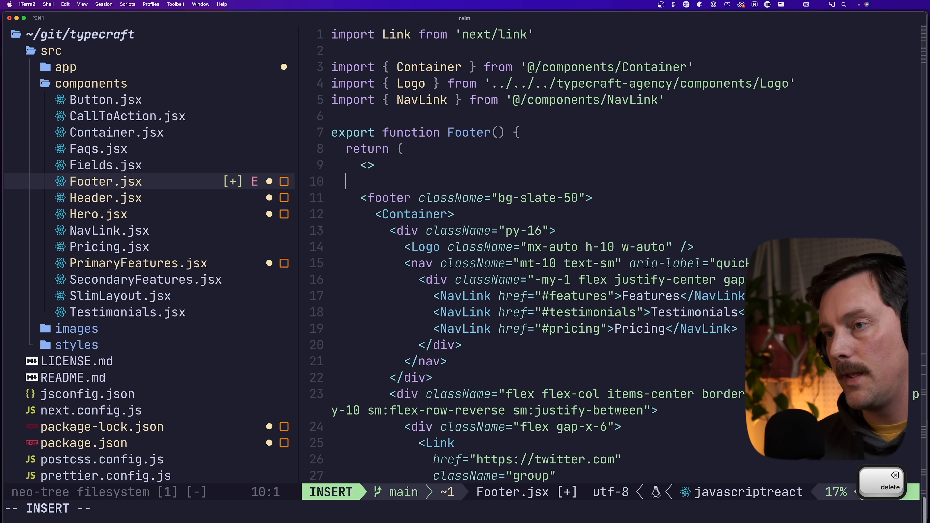
type("</>")
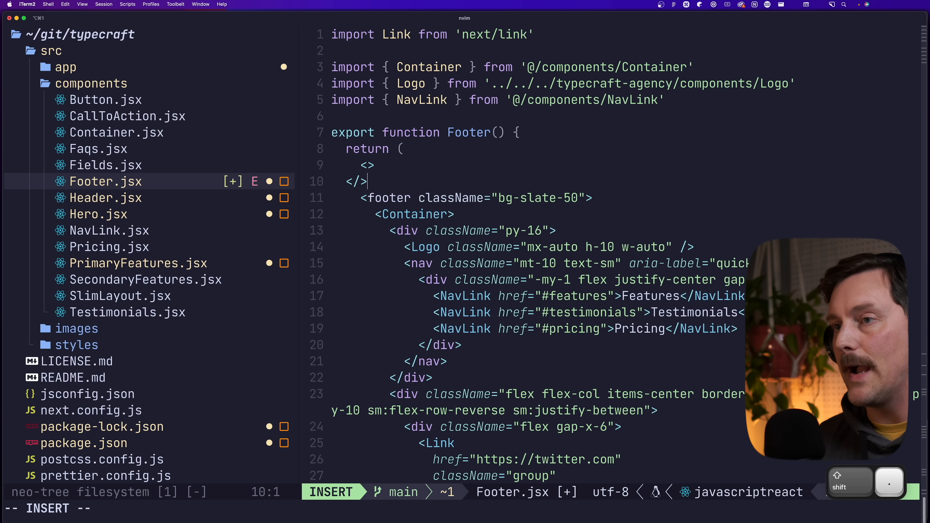
key("Escape")
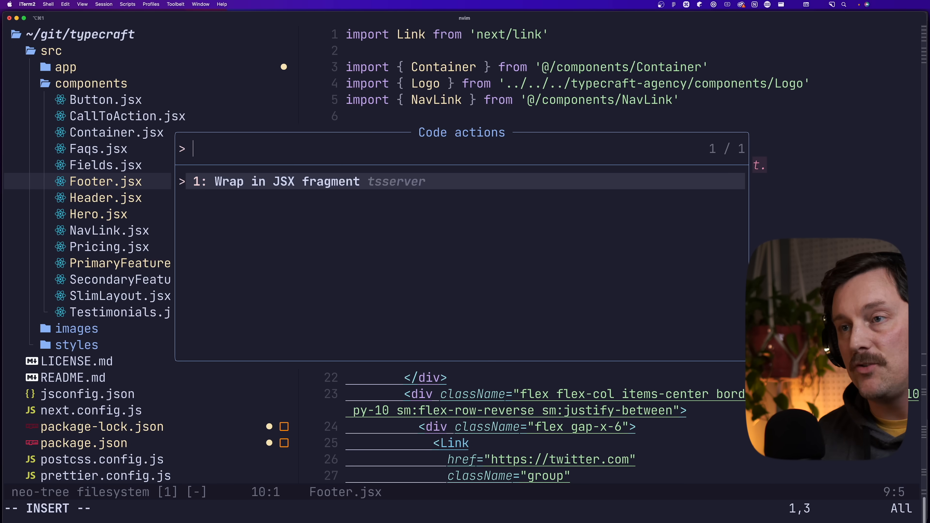
type("1")
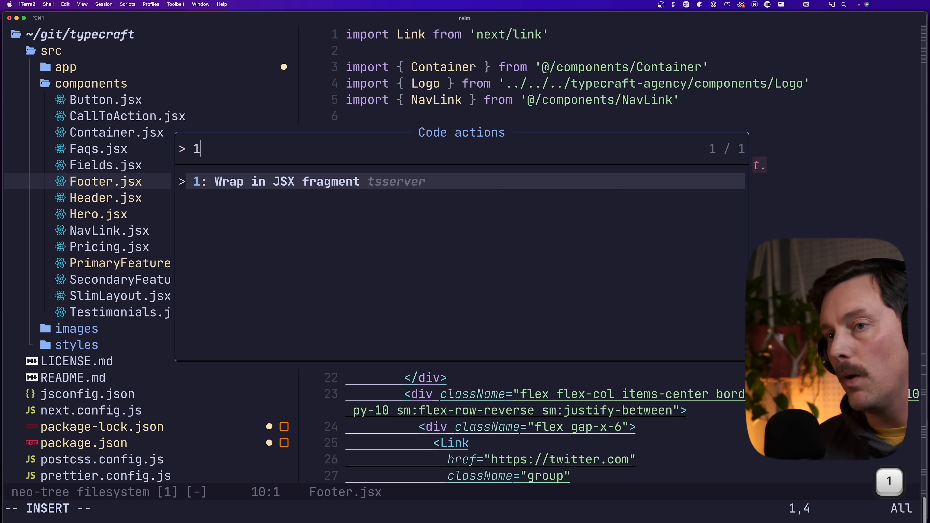
key("Return")
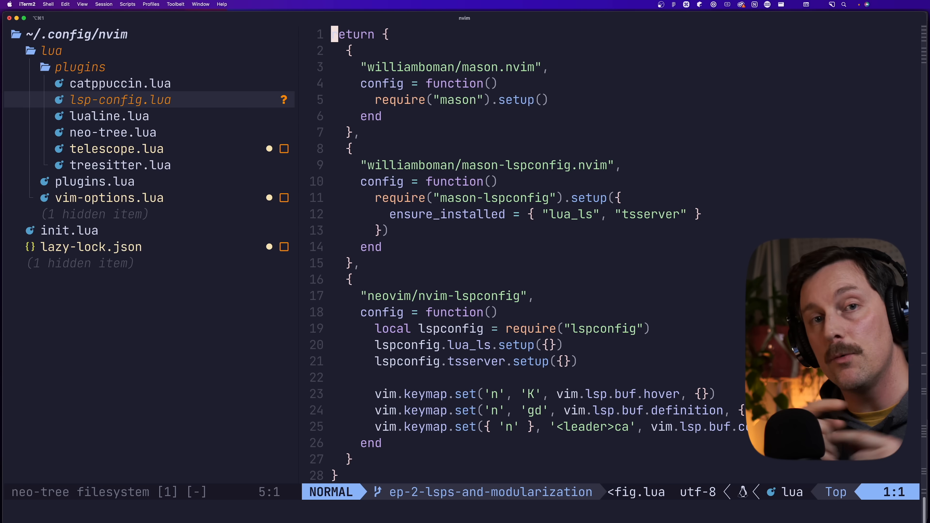
Step: Highlight the mason block, then the nvim-lspconfig lua_ls and tsserver setup block, to review them
key("V")
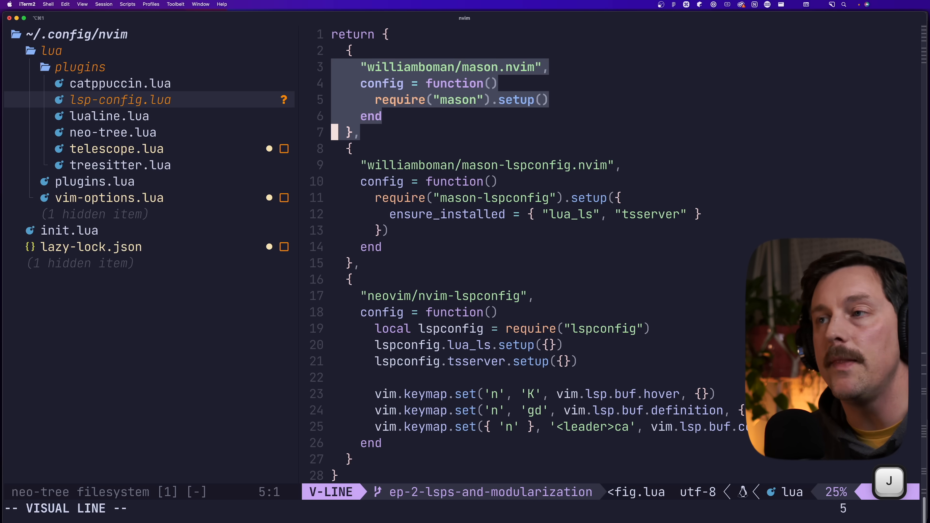
key("Escape")
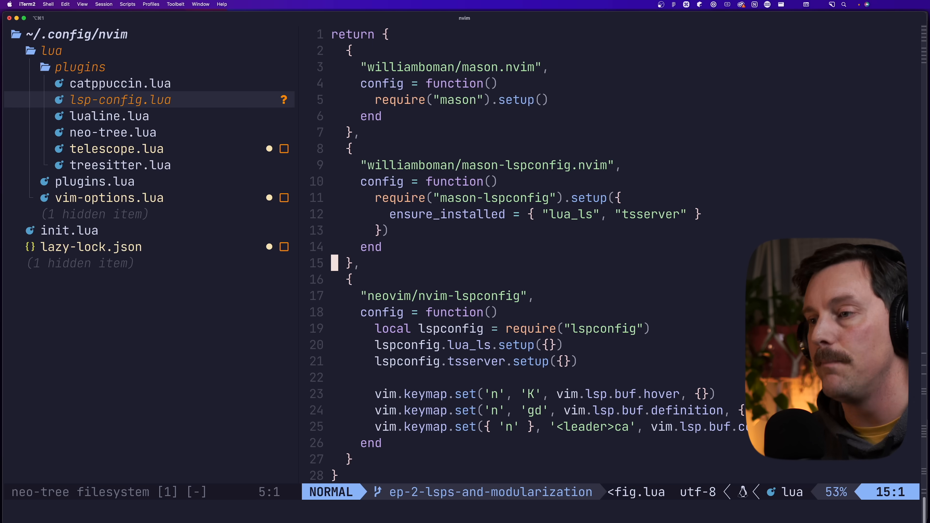
key("V")
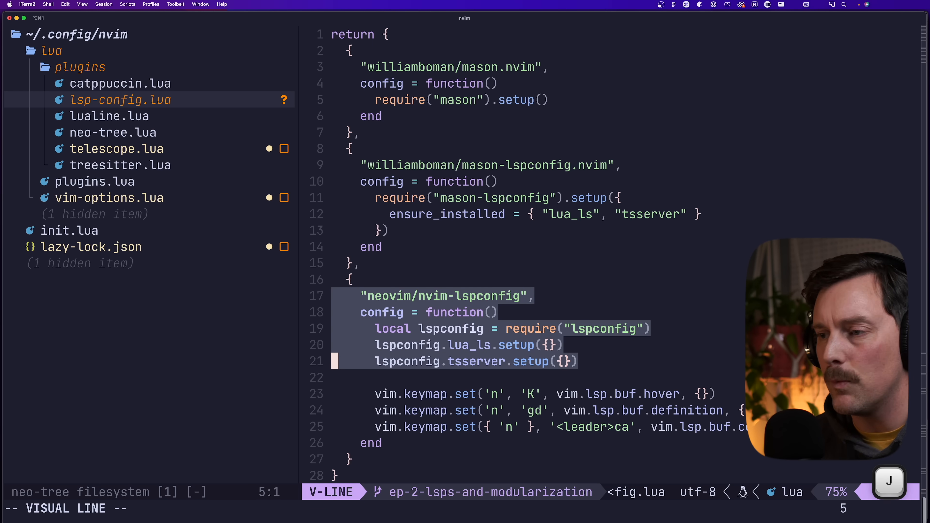
key("Escape")
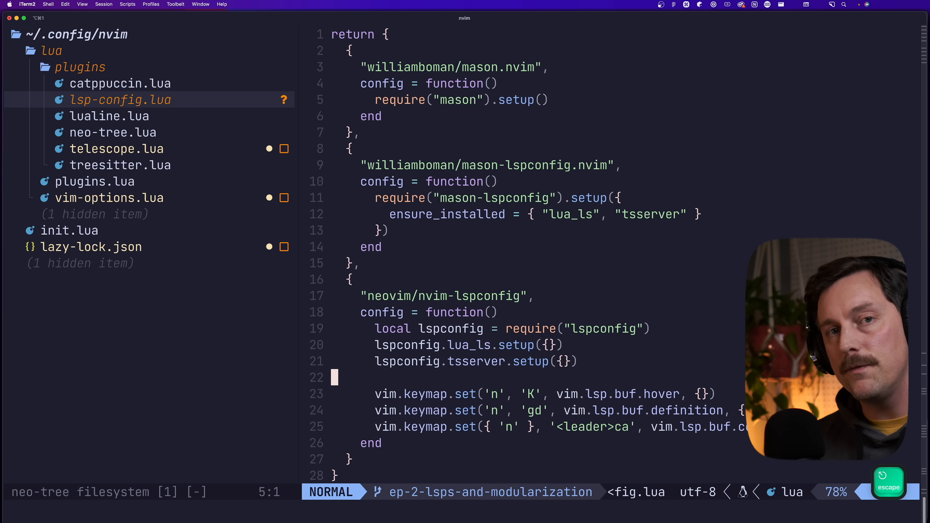